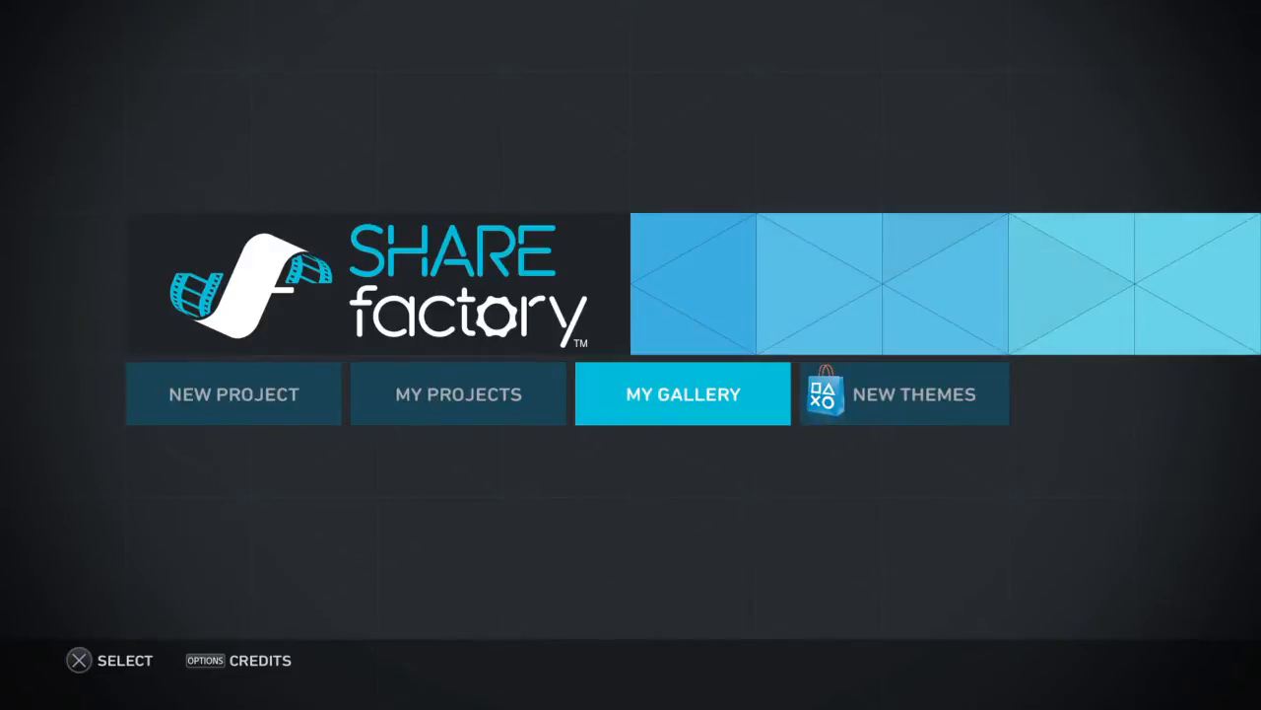
Start a new Battlefield Hardline project with the intro and the 6m 1s Call of Duty clip
key("right")
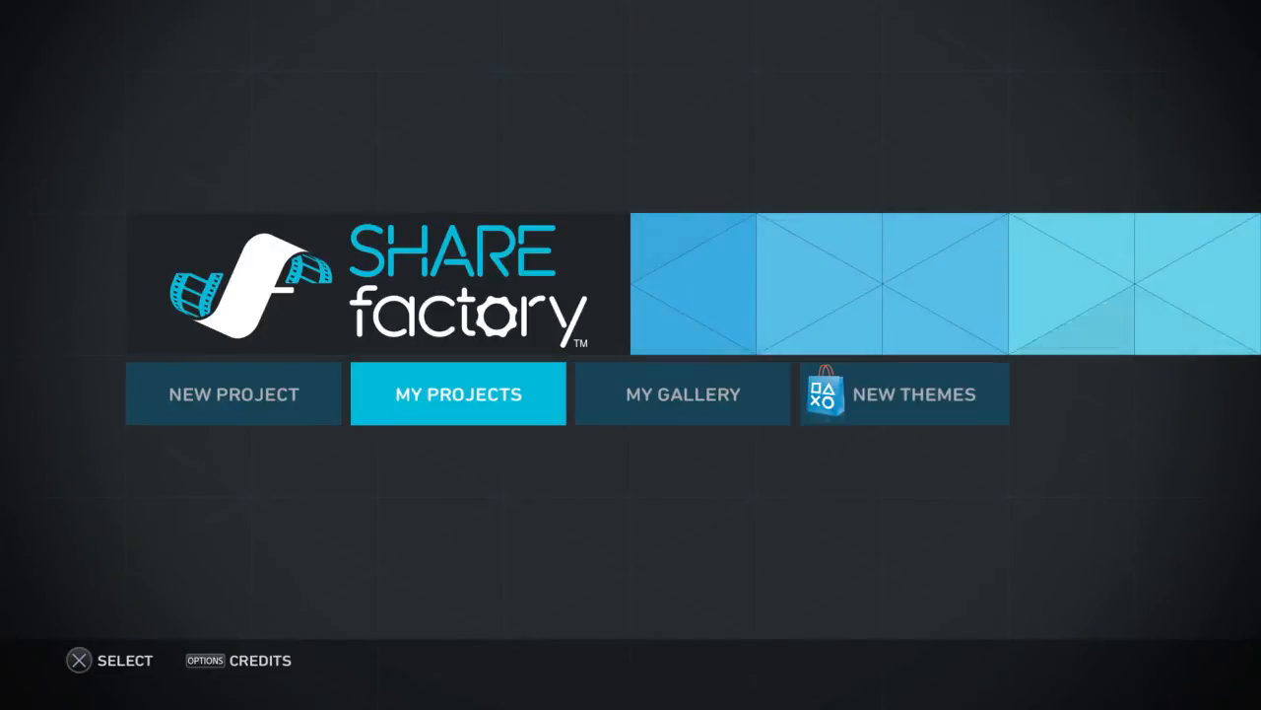
key("Left")
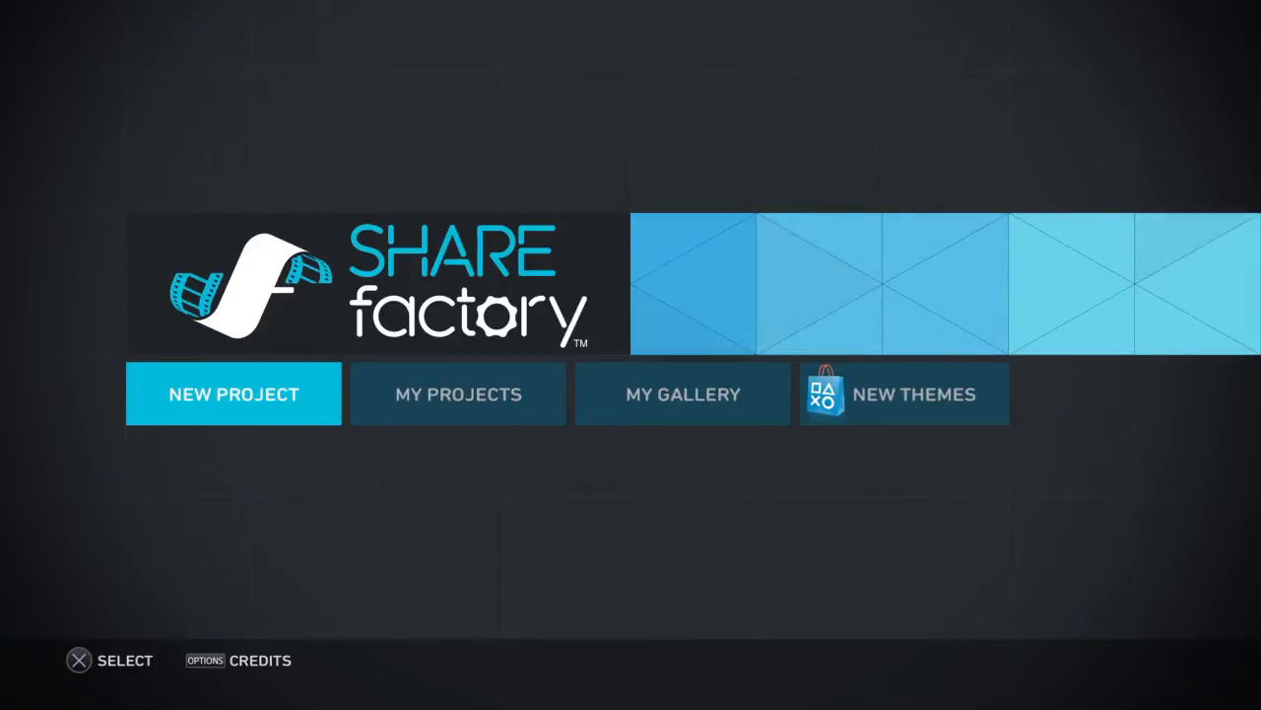
left_click(683, 393)
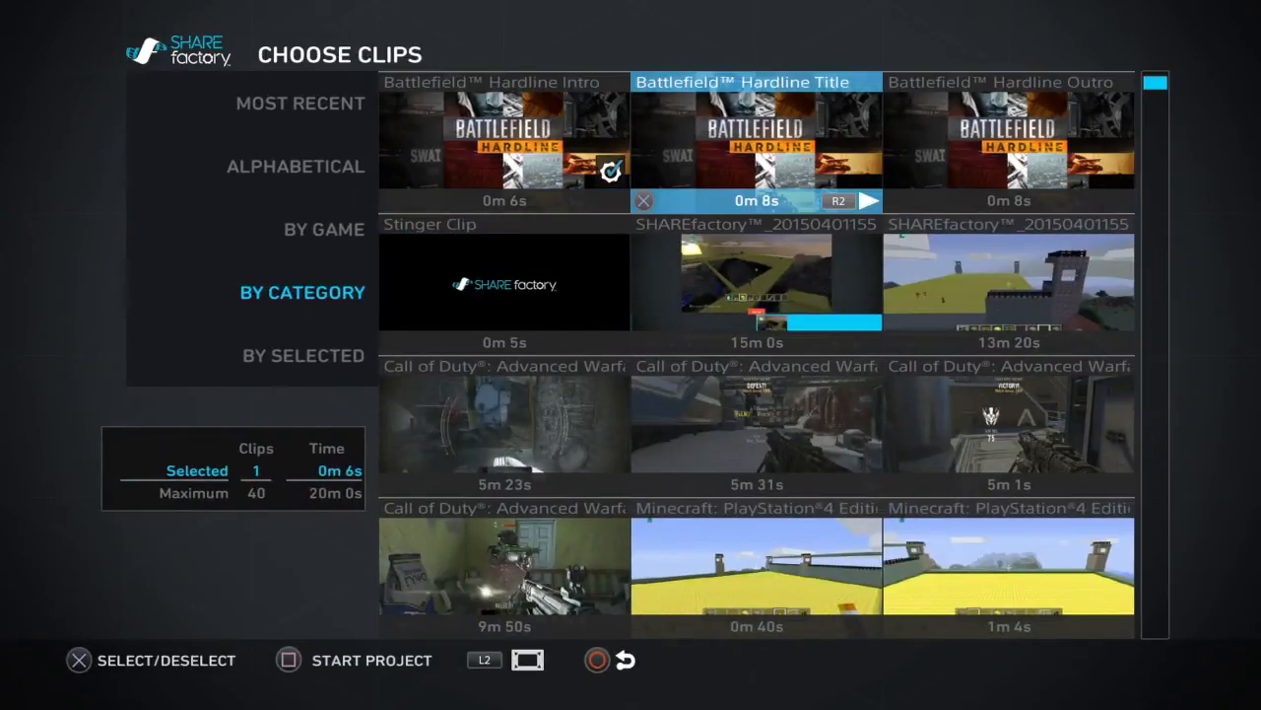
scroll("down", 3)
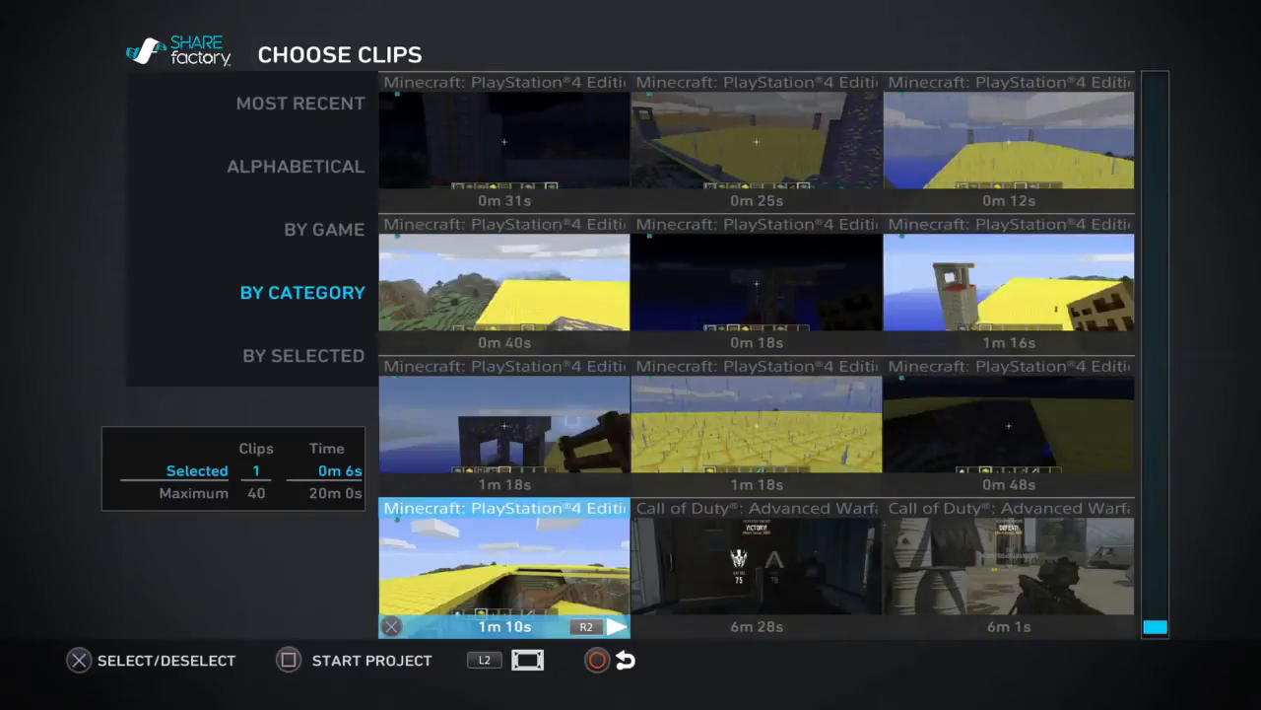
mouse_move(1009, 567)
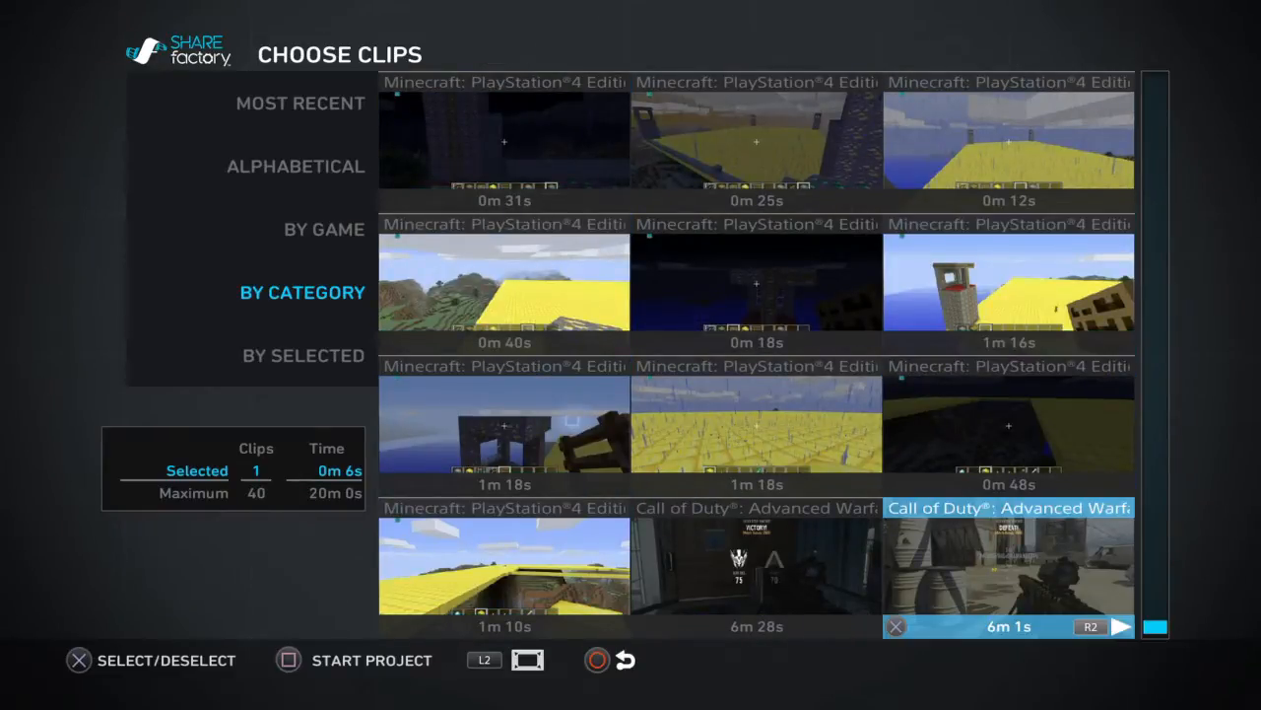
left_click(1007, 567)
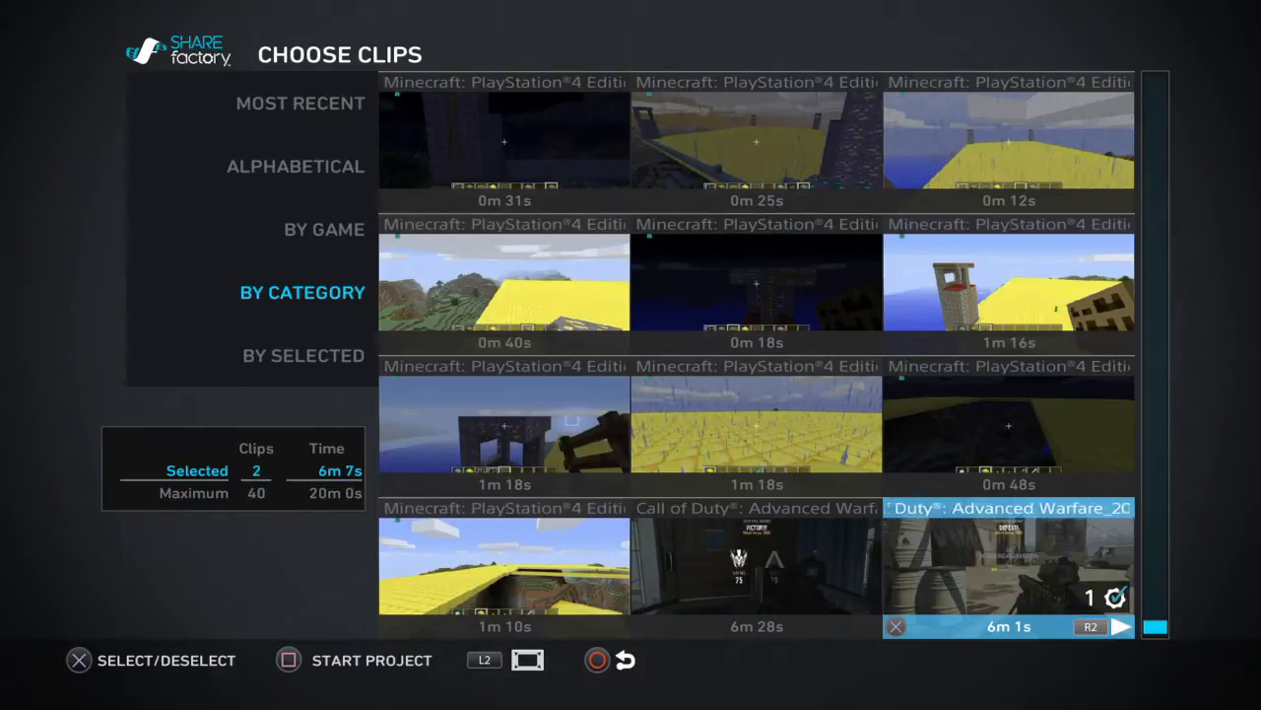
left_click(757, 567)
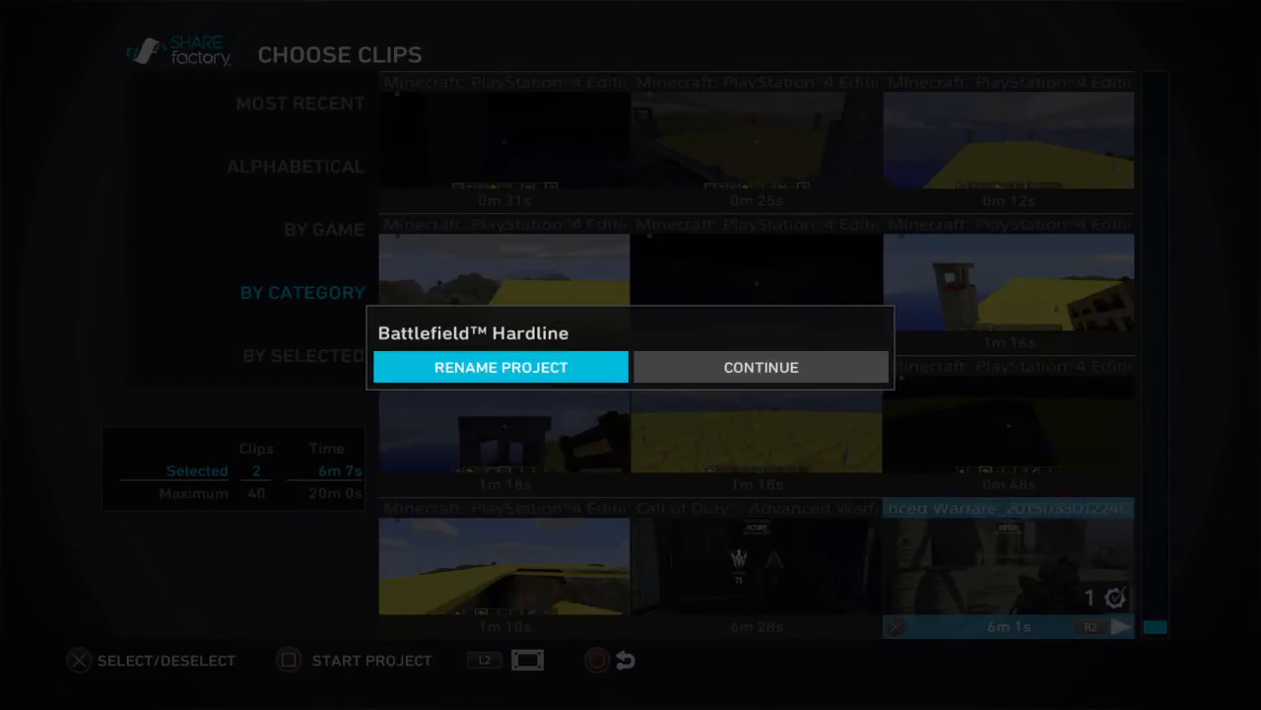
Keep the Battlefield Hardline project name, preview the intro clip and return to 0m 0s
left_click(760, 366)
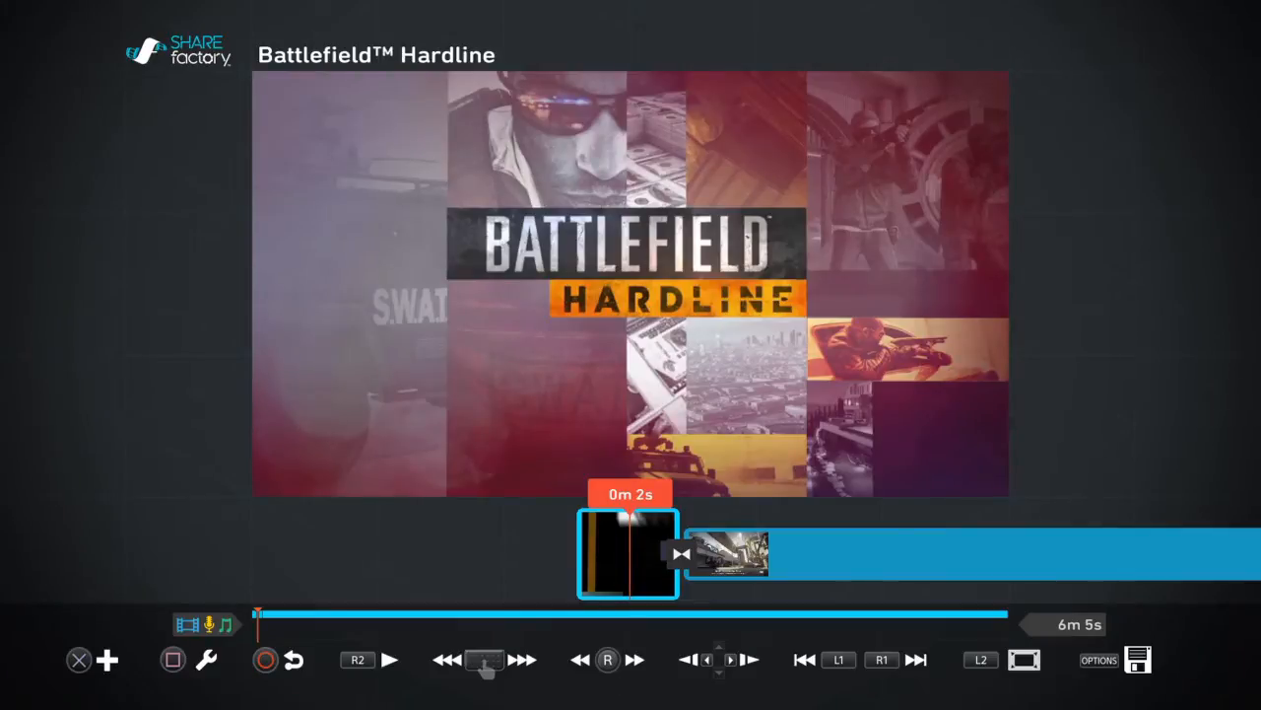
left_click(389, 659)
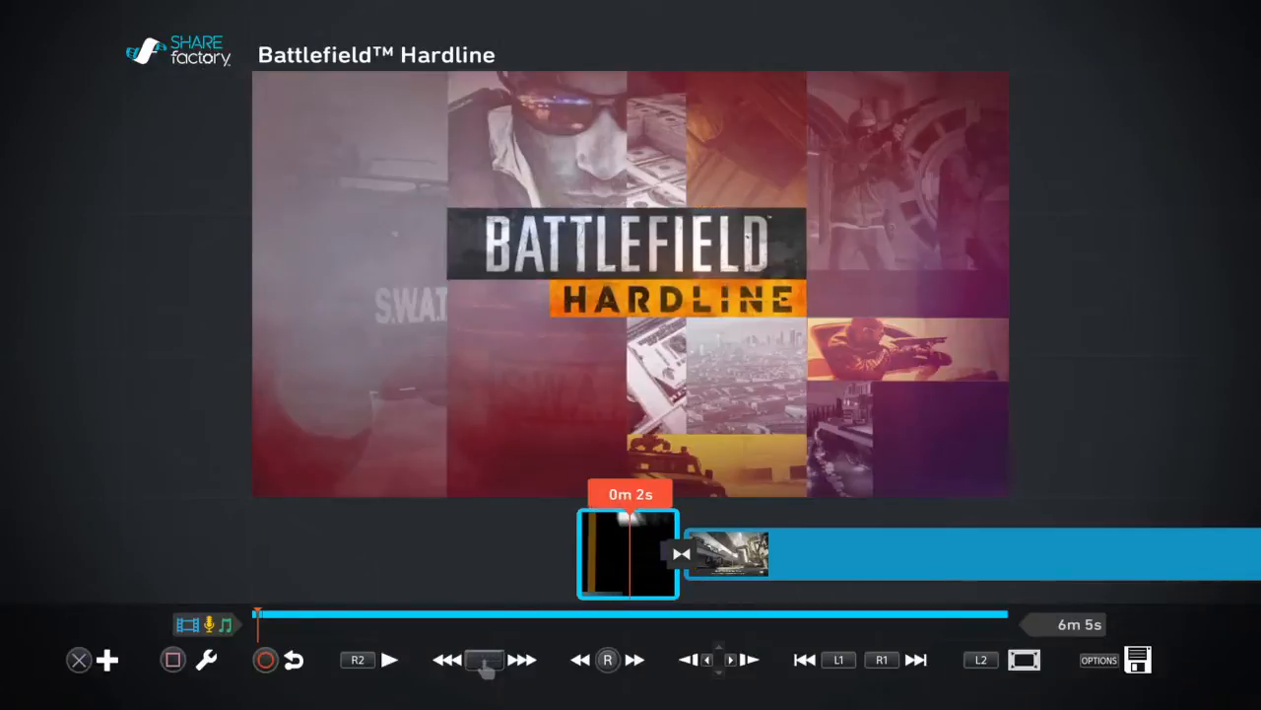
left_click(108, 659)
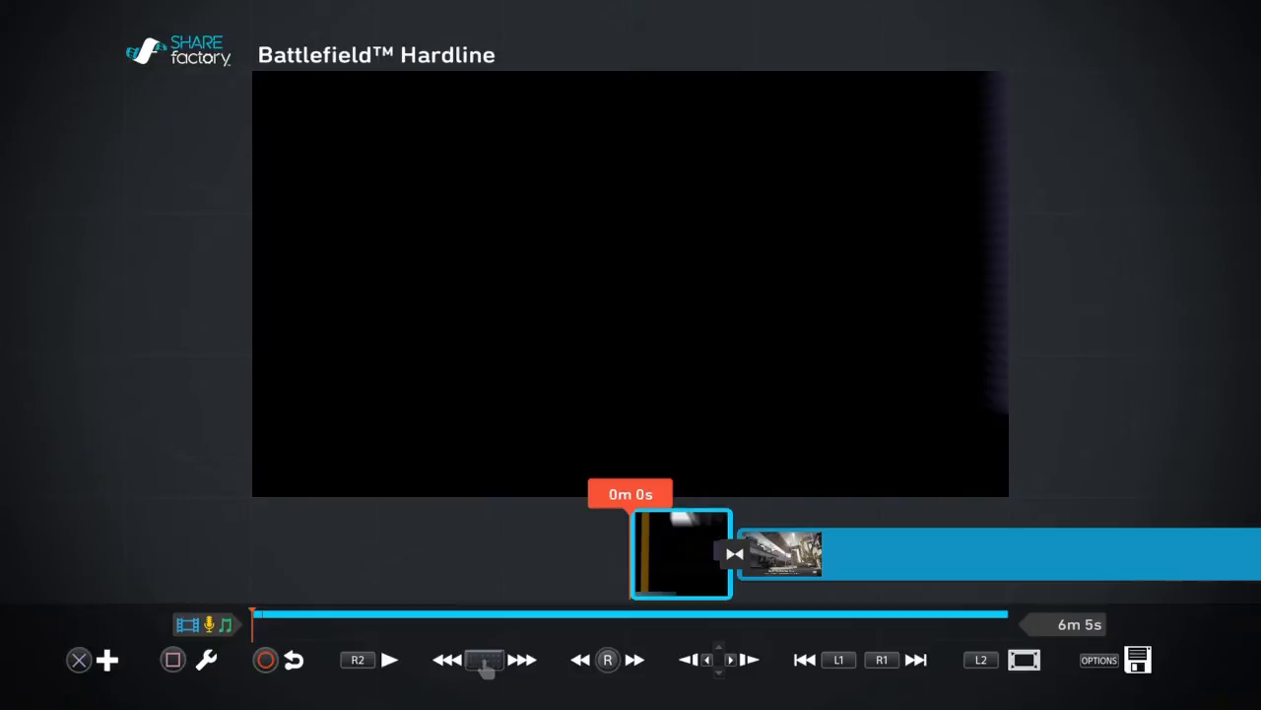
Delete the Battlefield Hardline intro clip, leaving only the 6m 1s gameplay clip
left_click(682, 552)
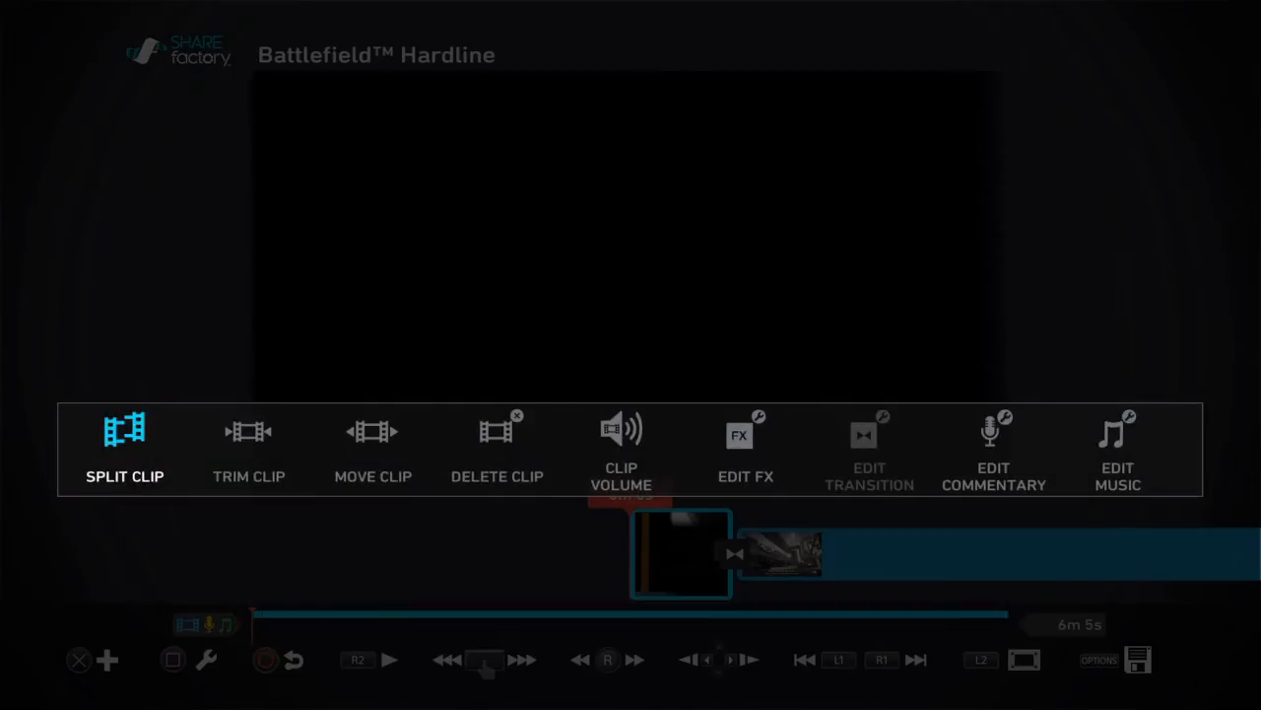
left_click(248, 450)
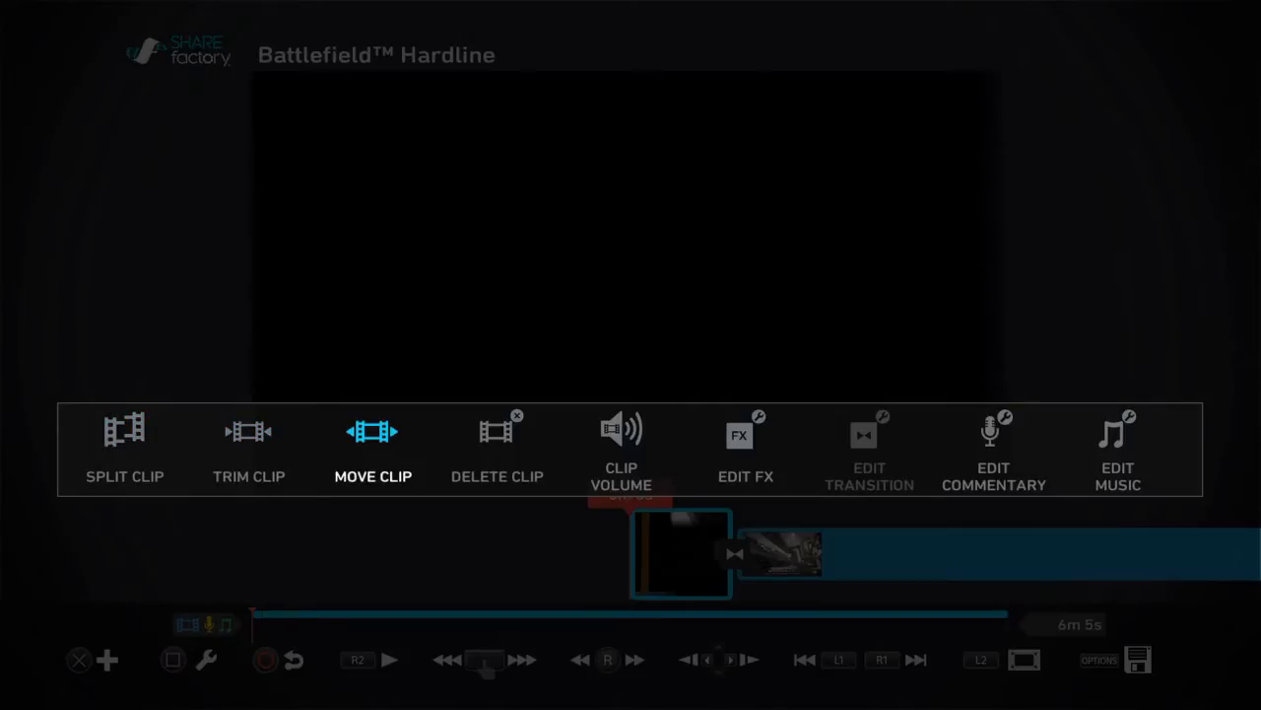
left_click(746, 433)
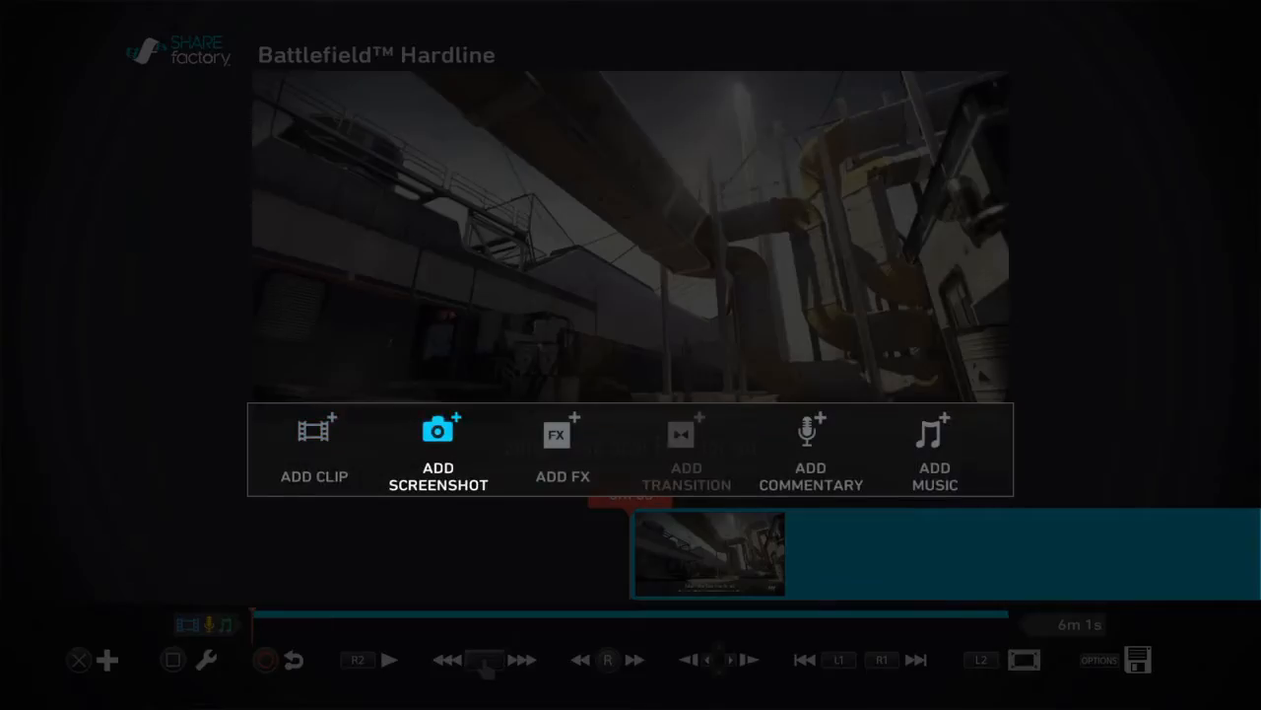
Add the 0m 8s Battlefield Hardline Outro ahead of the gameplay, then scrub into the gameplay
left_click(314, 449)
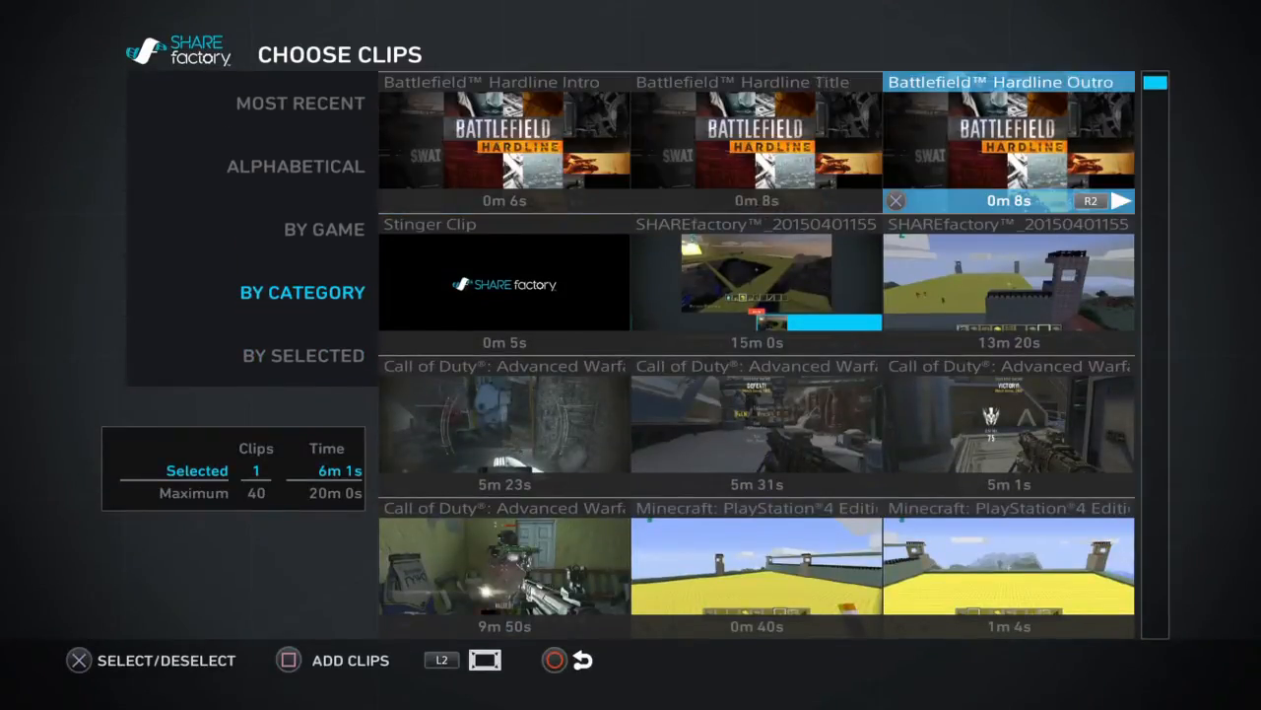
left_click(1007, 138)
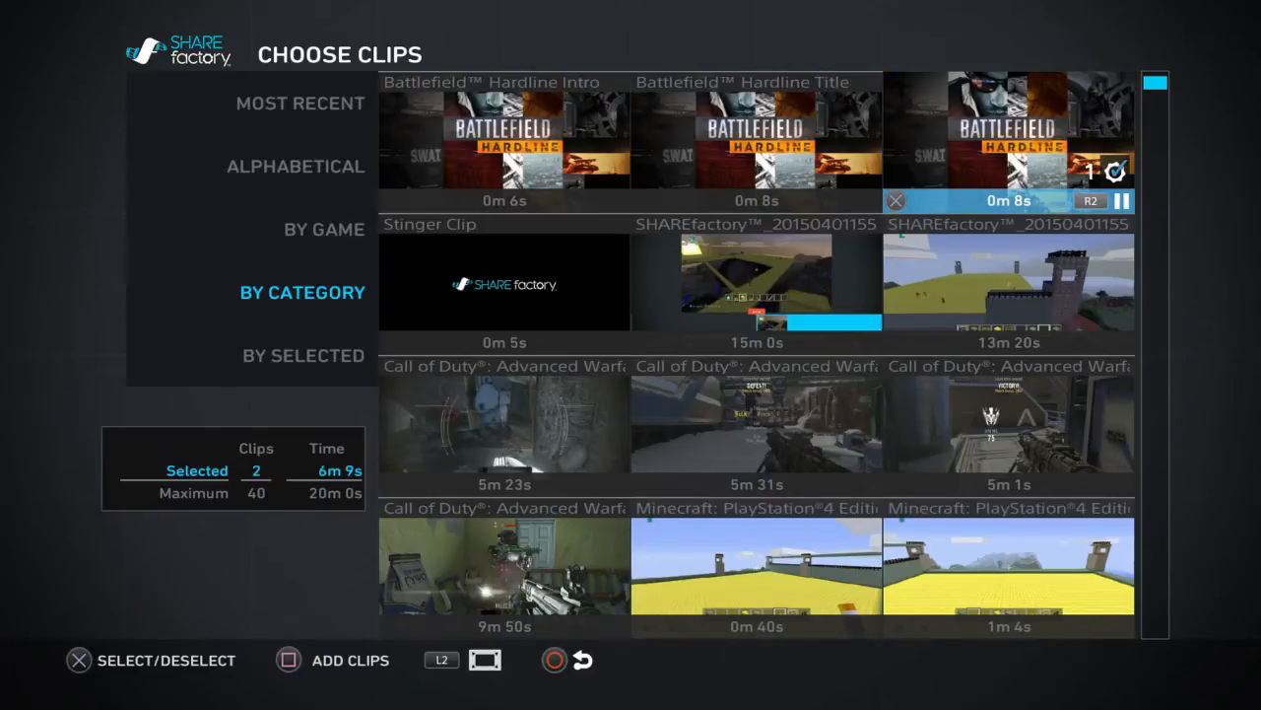
left_click(350, 659)
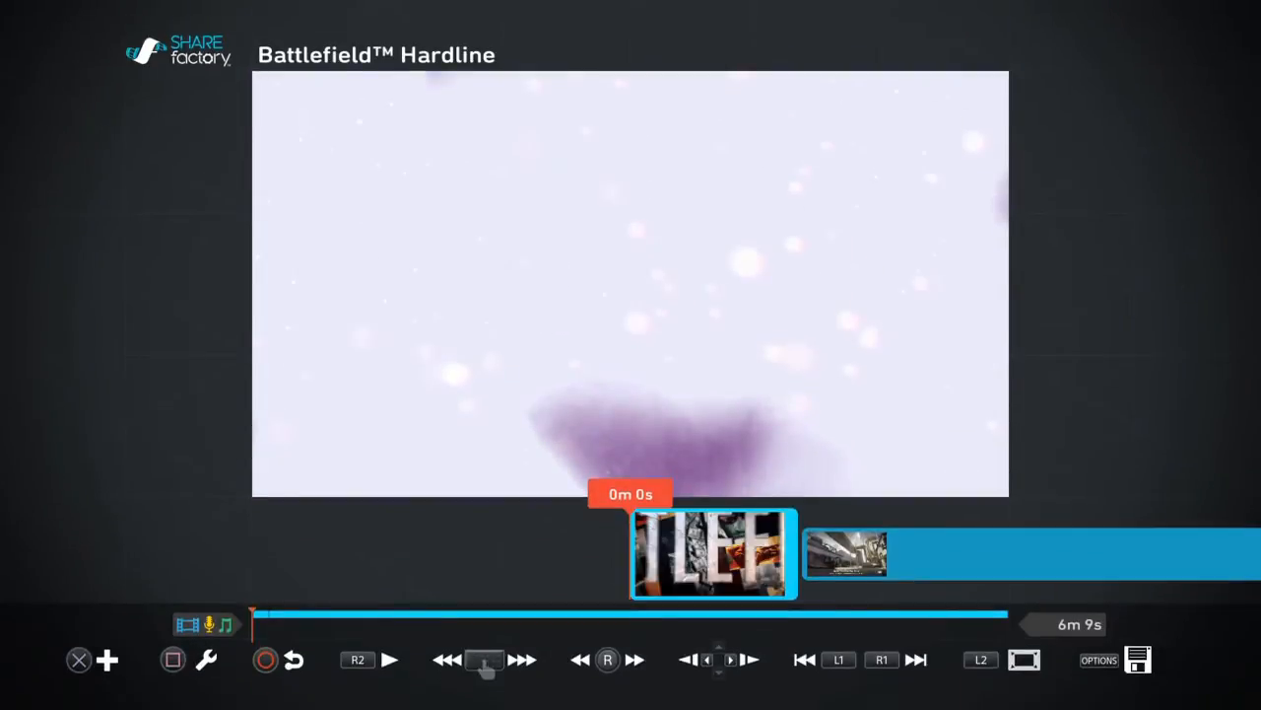
left_click(390, 660)
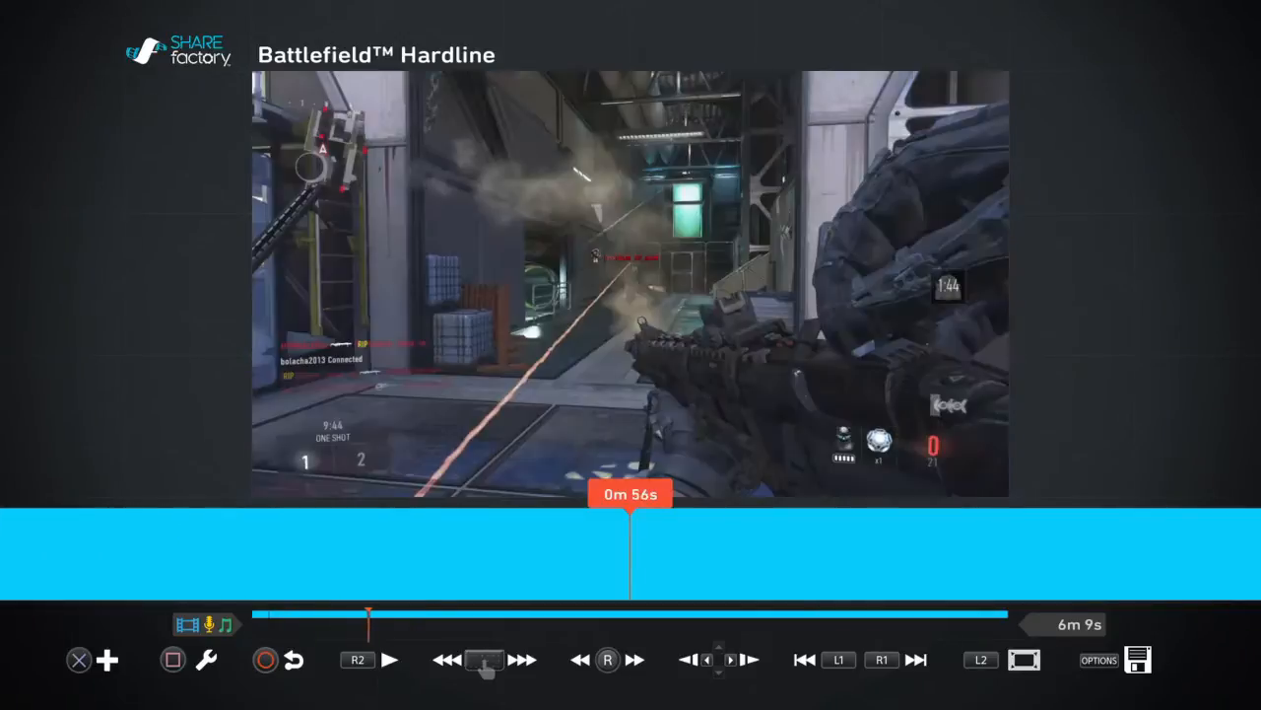
Play through the gameplay to about 0m 45s and bring up Split Clip
left_click(389, 659)
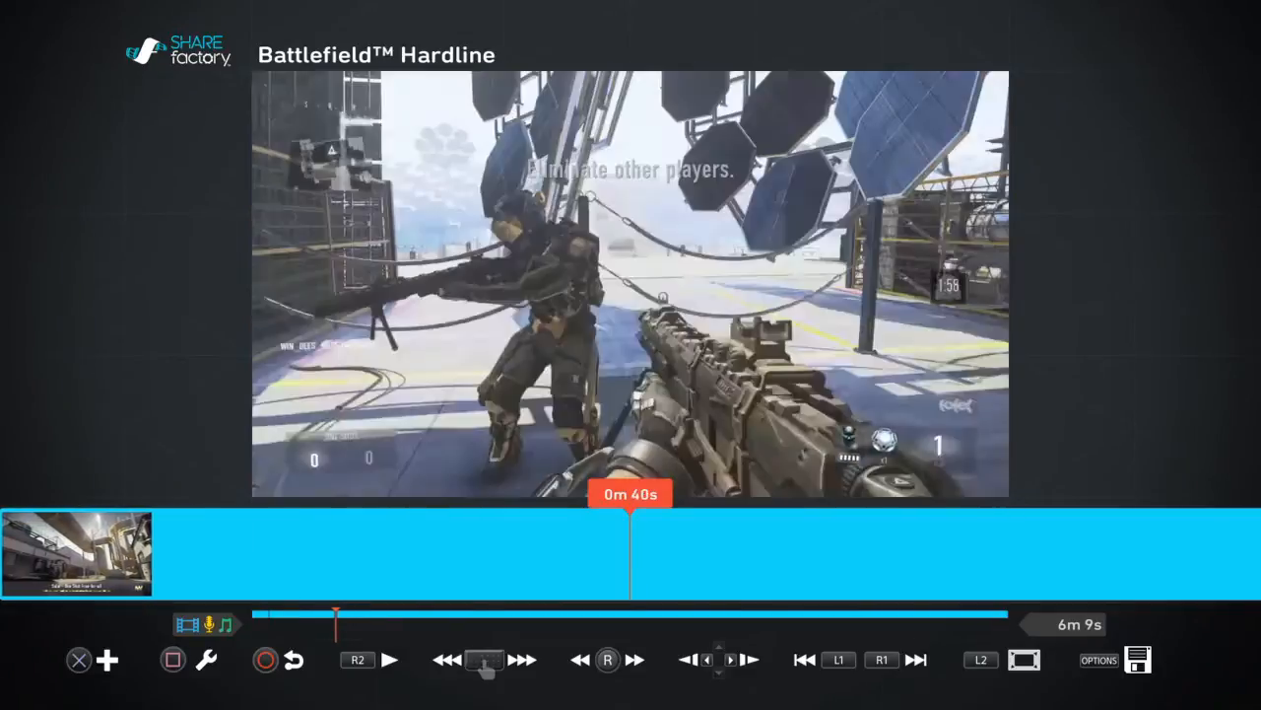
left_click(388, 659)
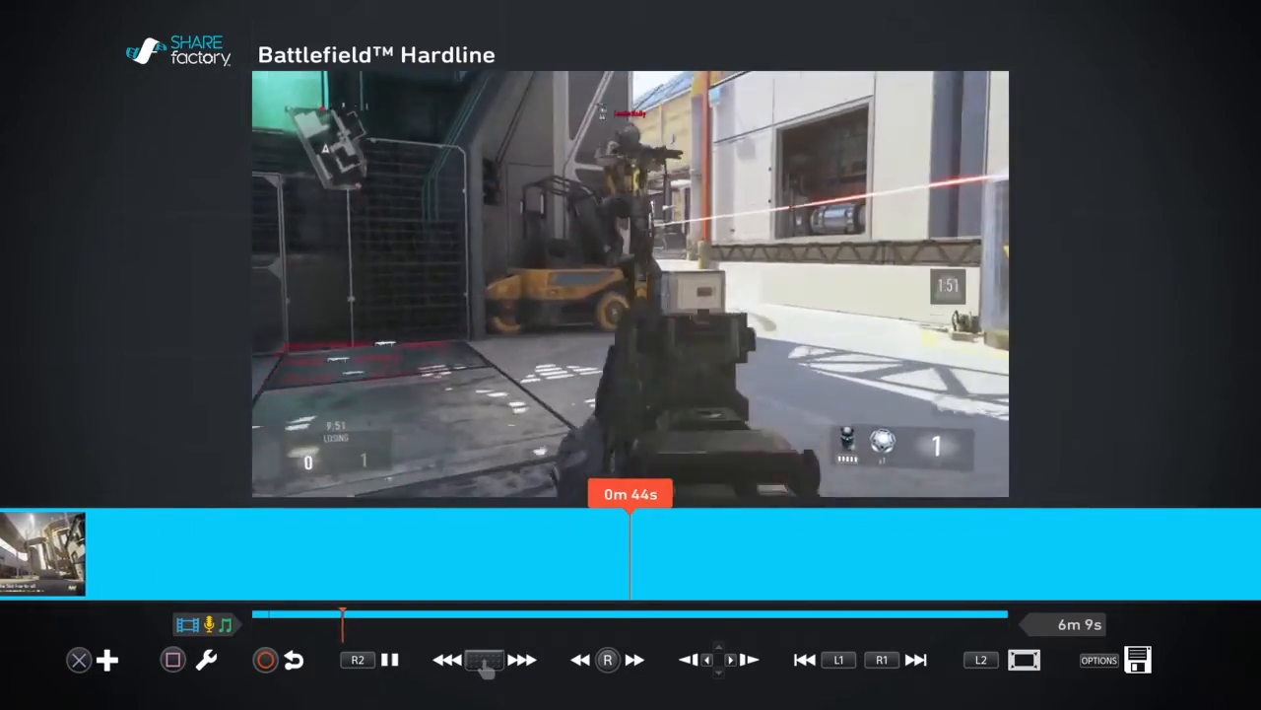
left_click(106, 659)
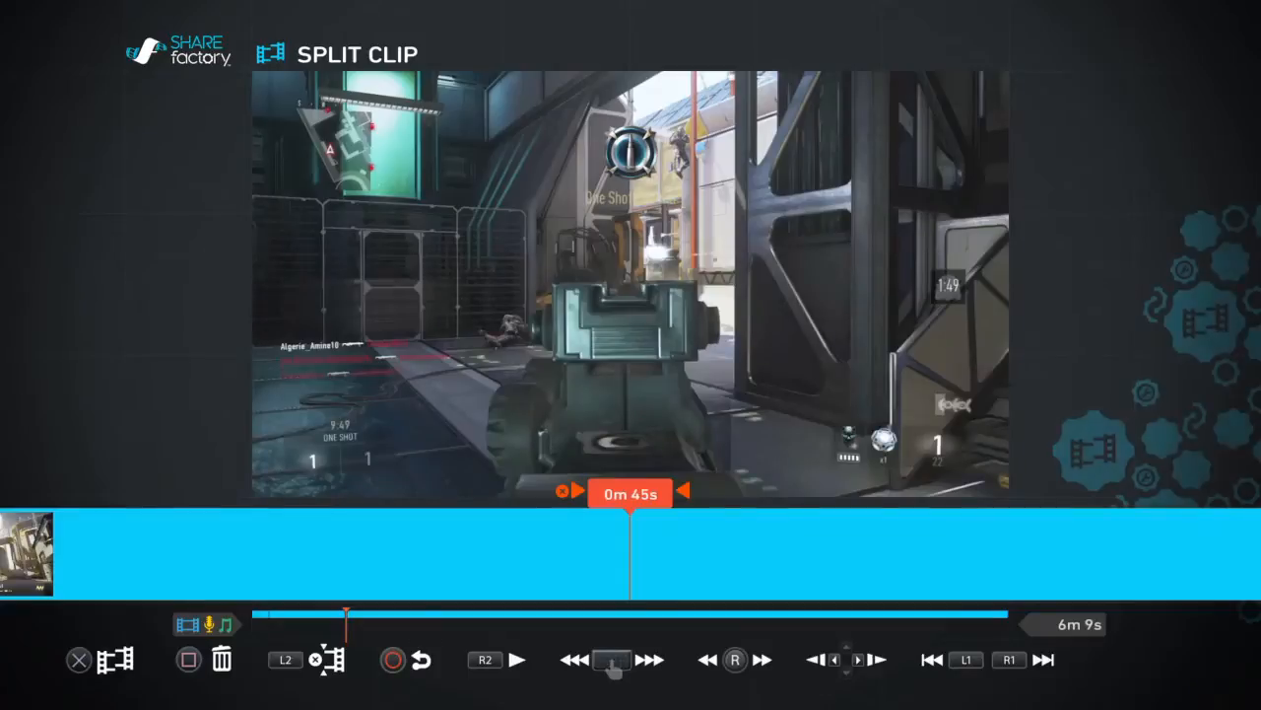
Split at 0m 45s and 0m 56s, delete the middle section, preview and exit
left_click(327, 660)
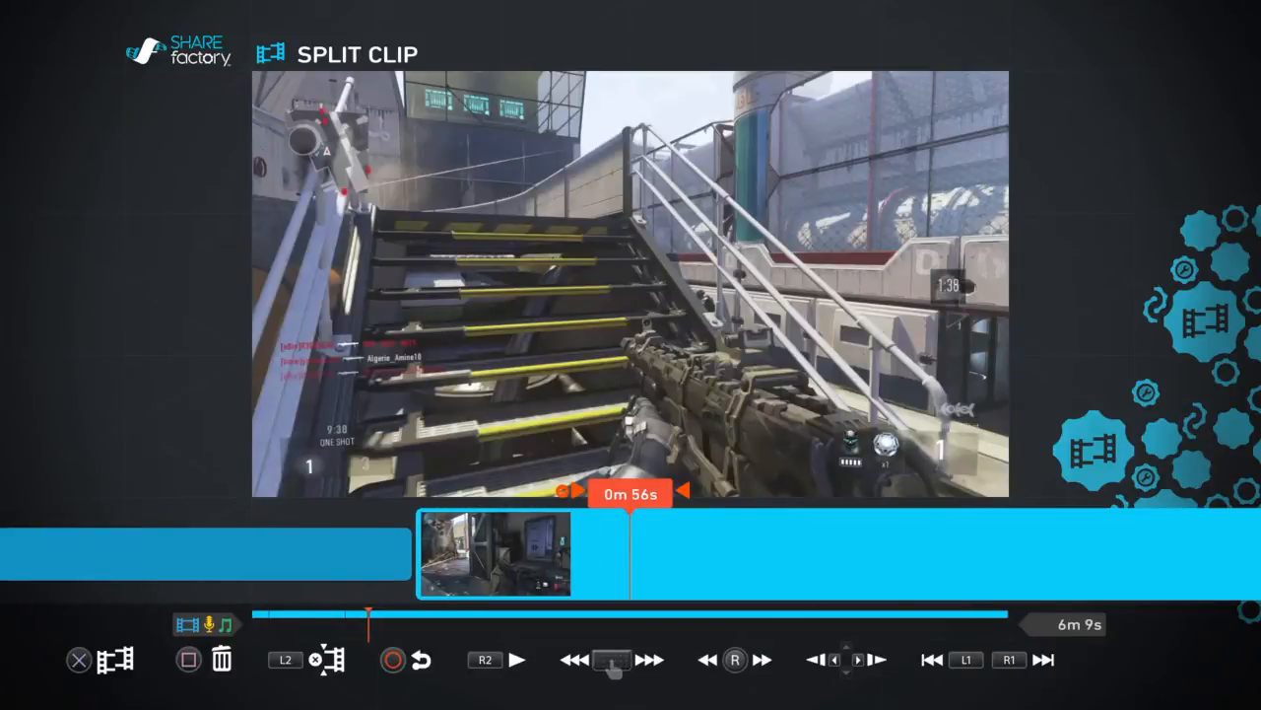
left_click(221, 658)
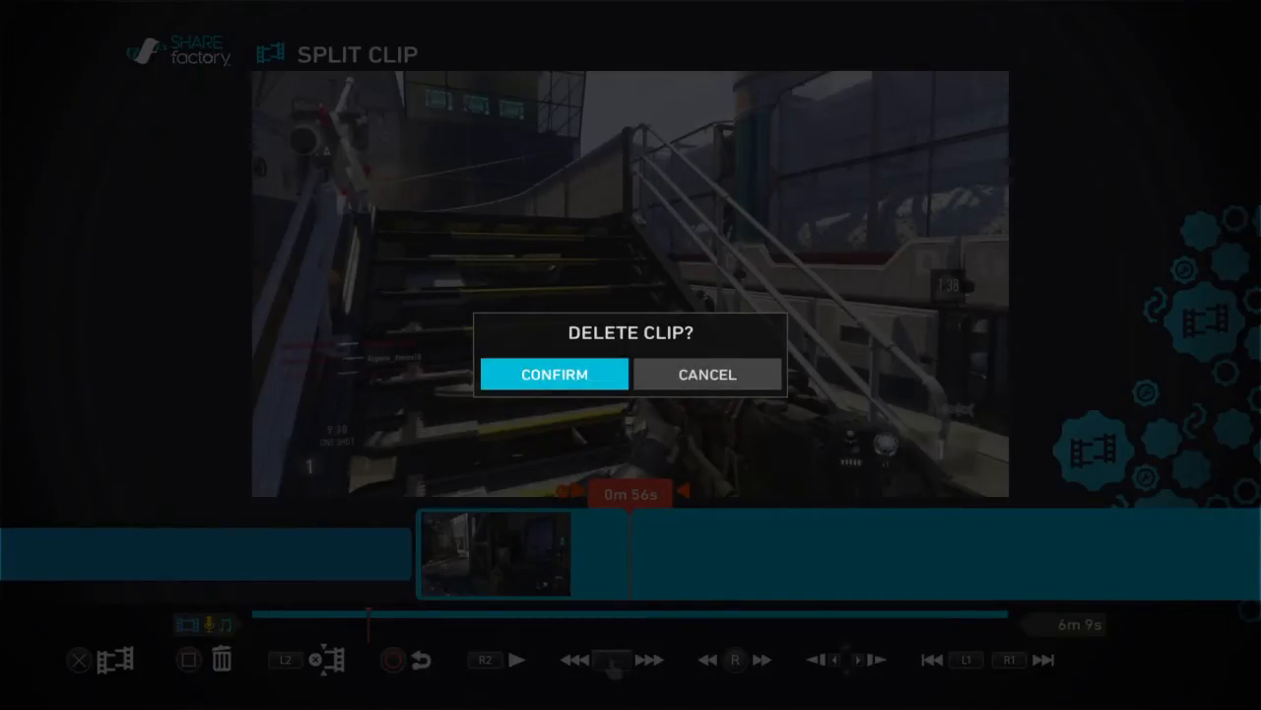
left_click(706, 373)
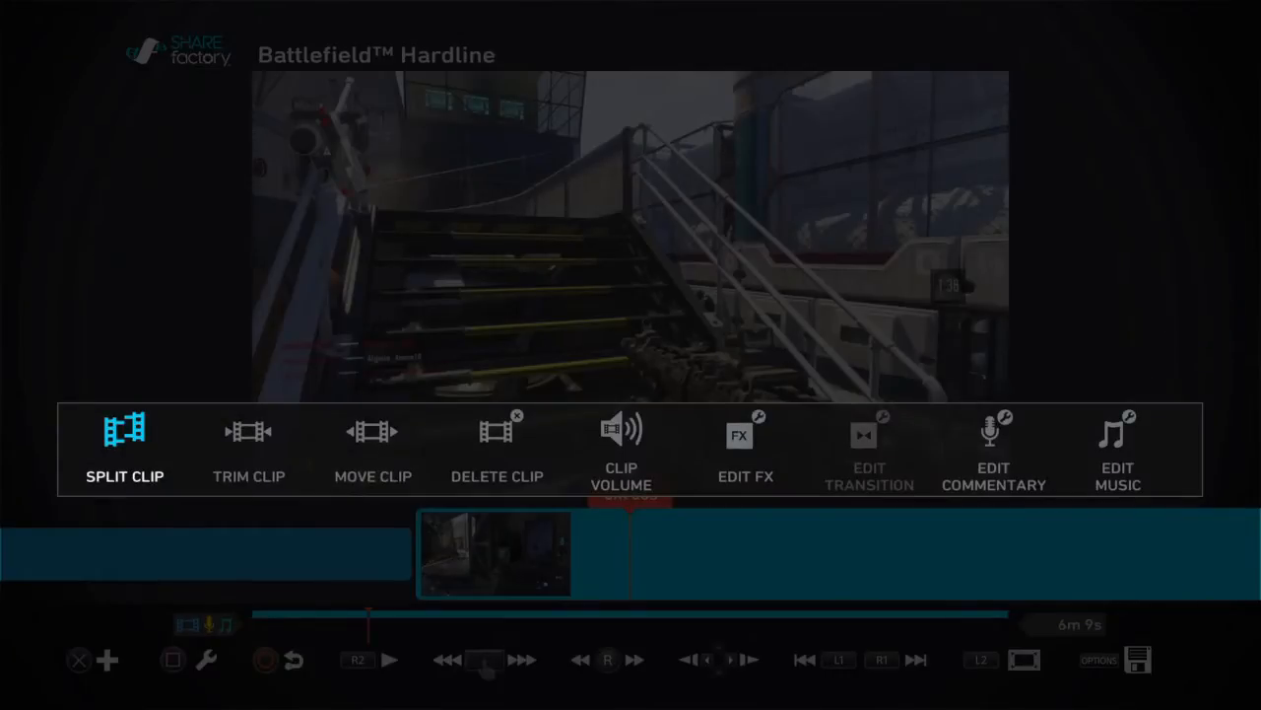
left_click(125, 449)
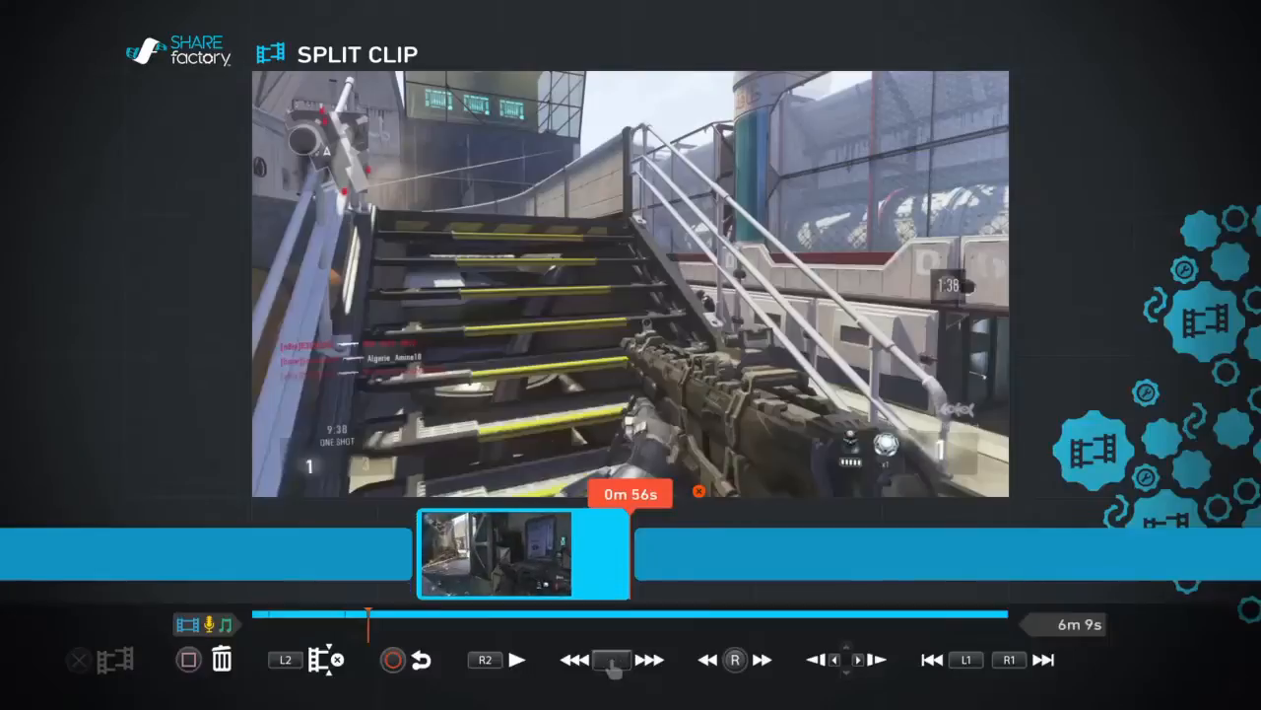
left_click(222, 658)
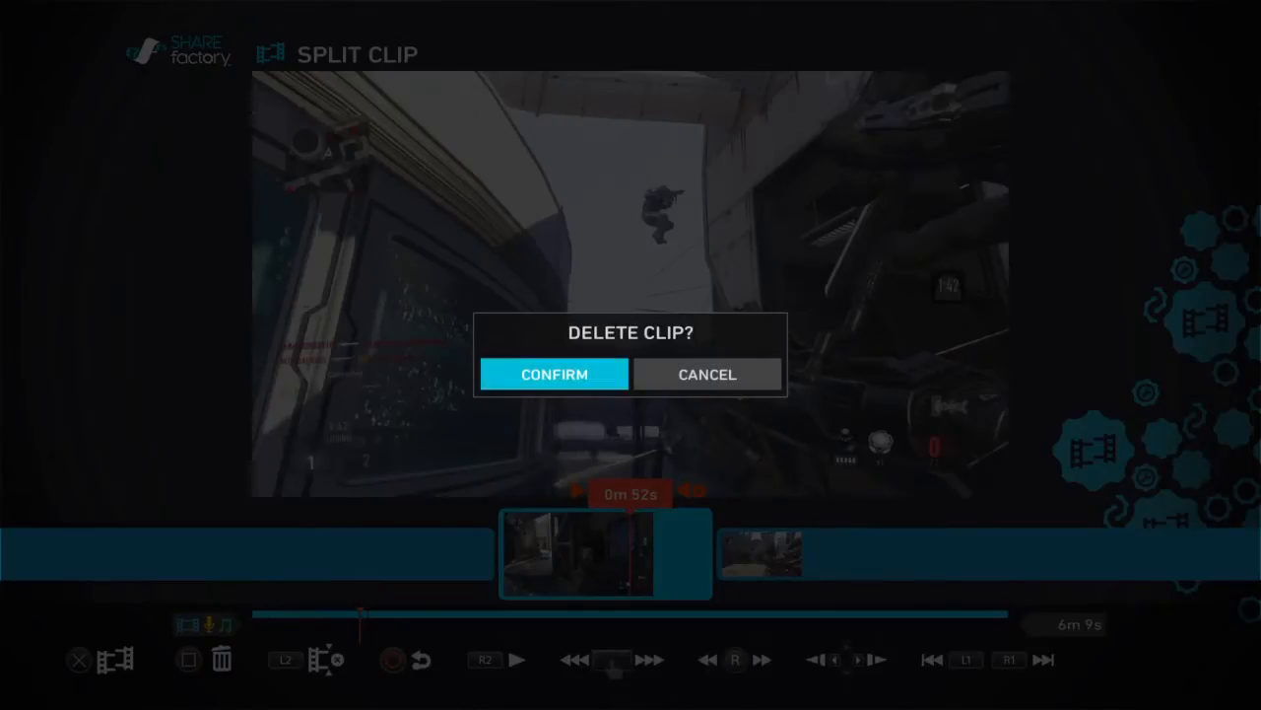
left_click(554, 375)
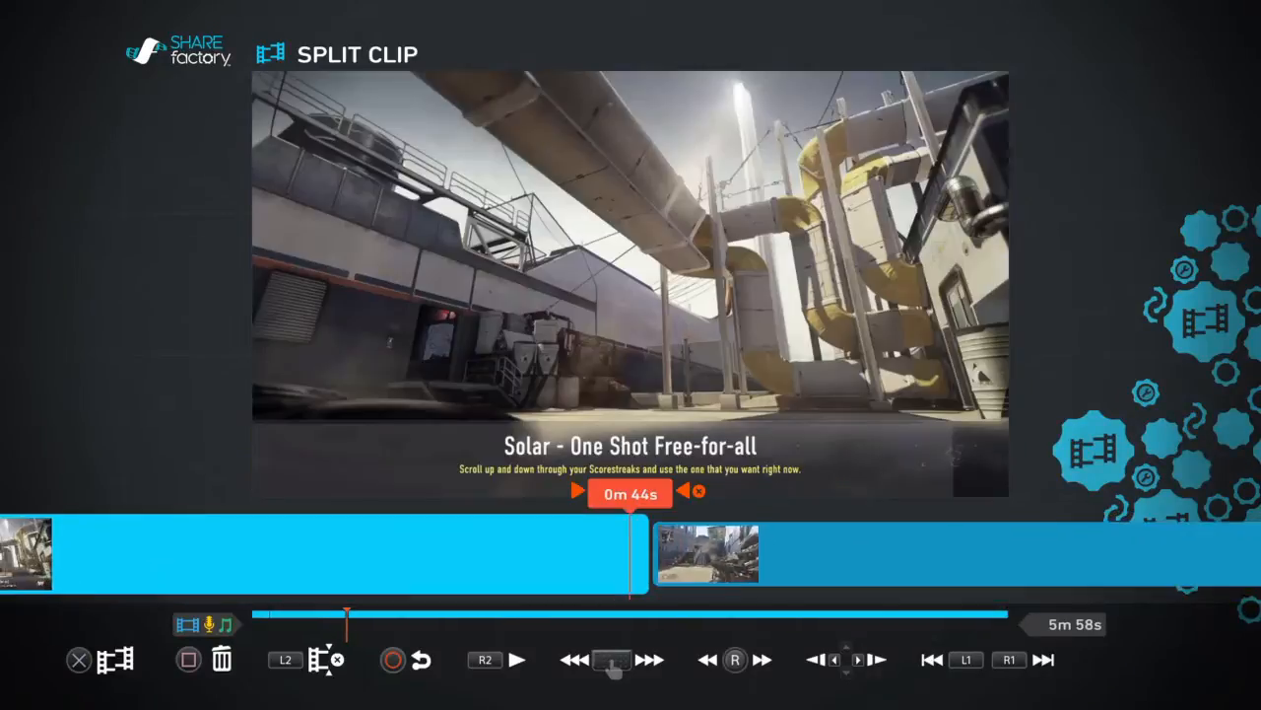
left_click(518, 659)
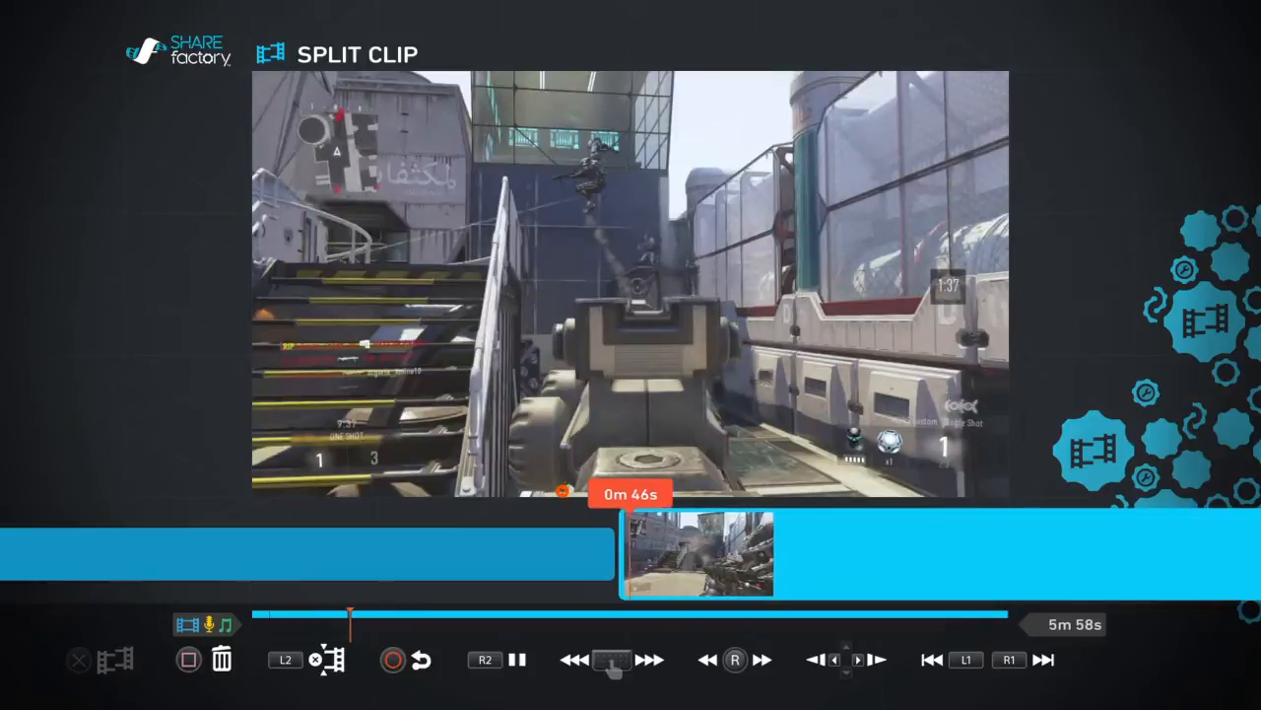
left_click(326, 659)
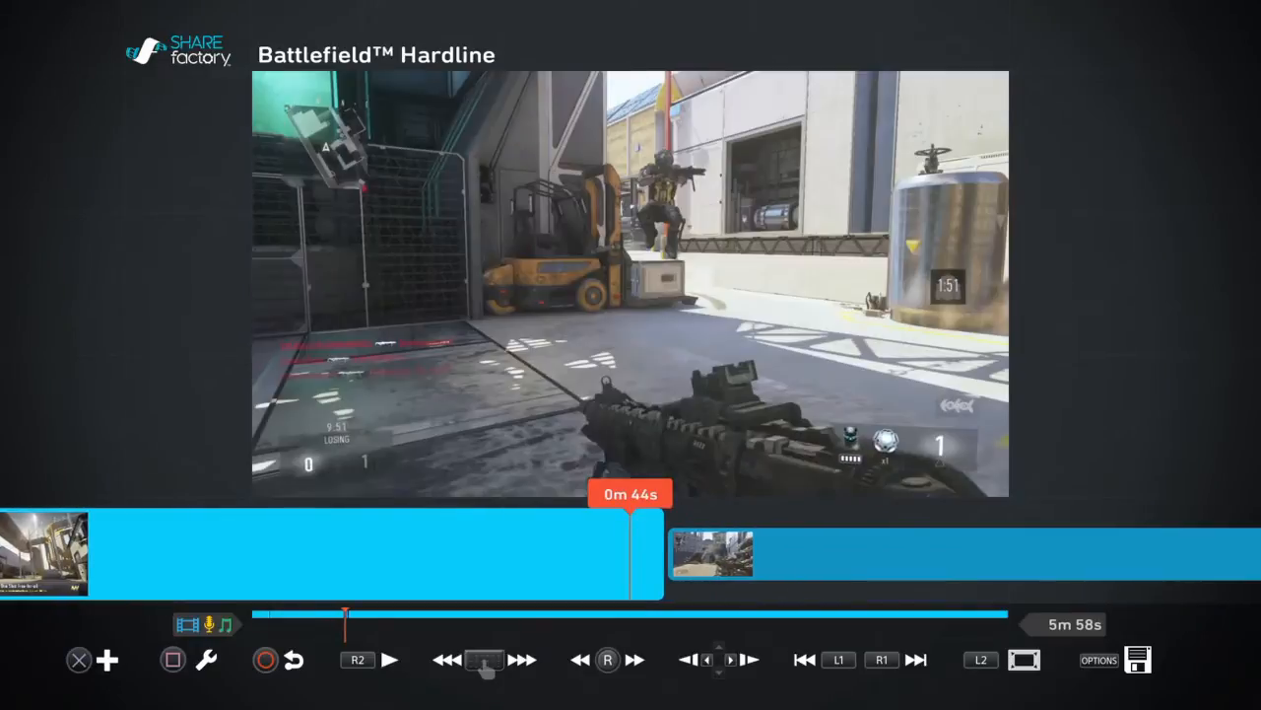
left_click(107, 659)
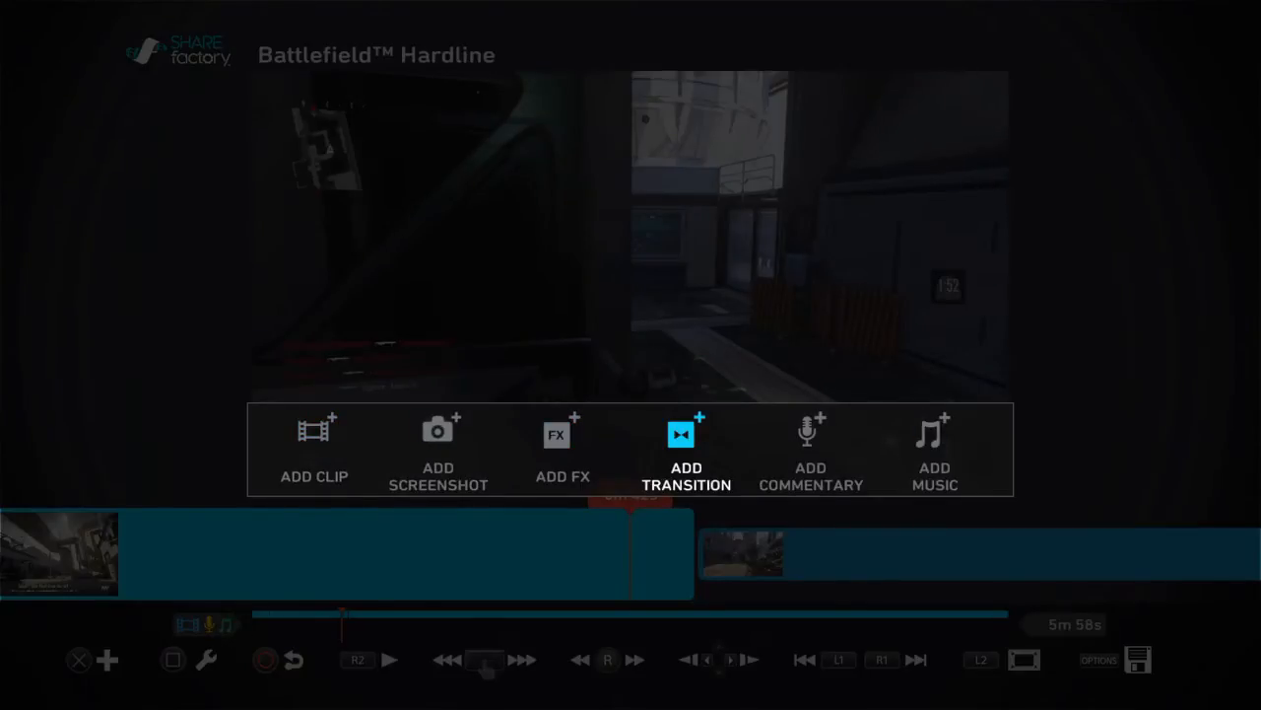
Insert a Wipes-category transition at the cut between the two gameplay pieces near 0m 47s
left_click(685, 448)
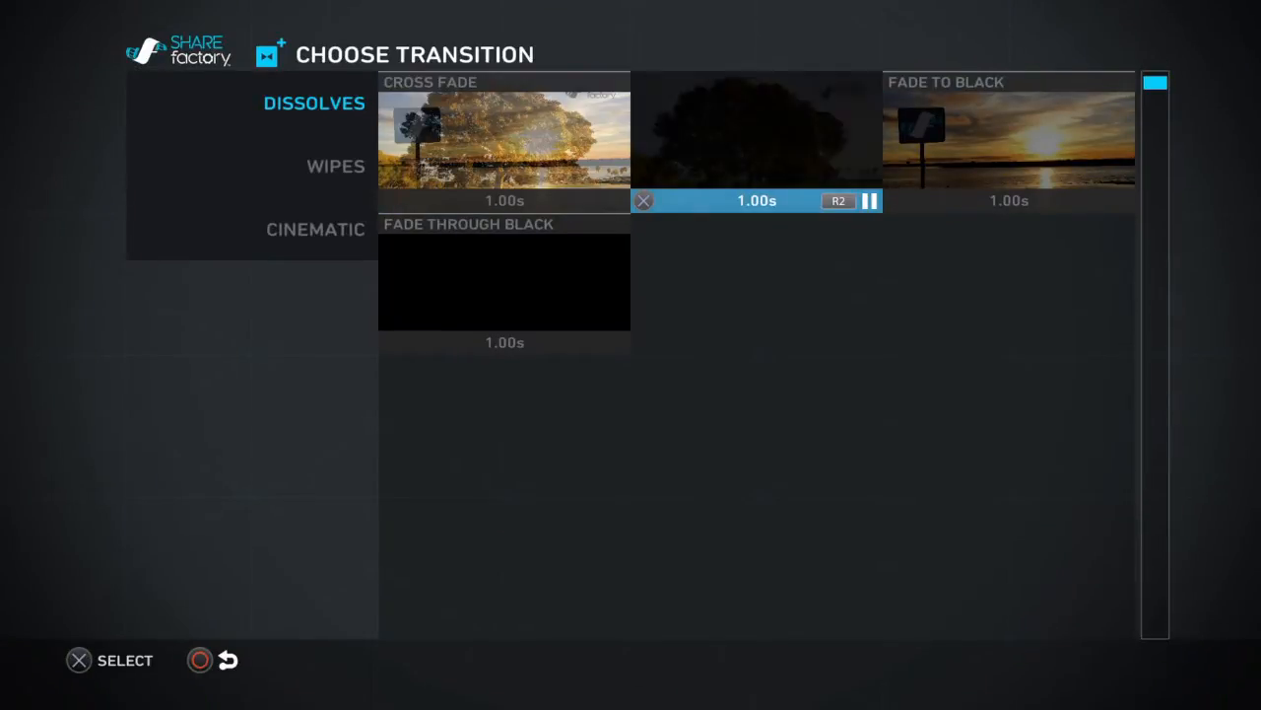
left_click(336, 165)
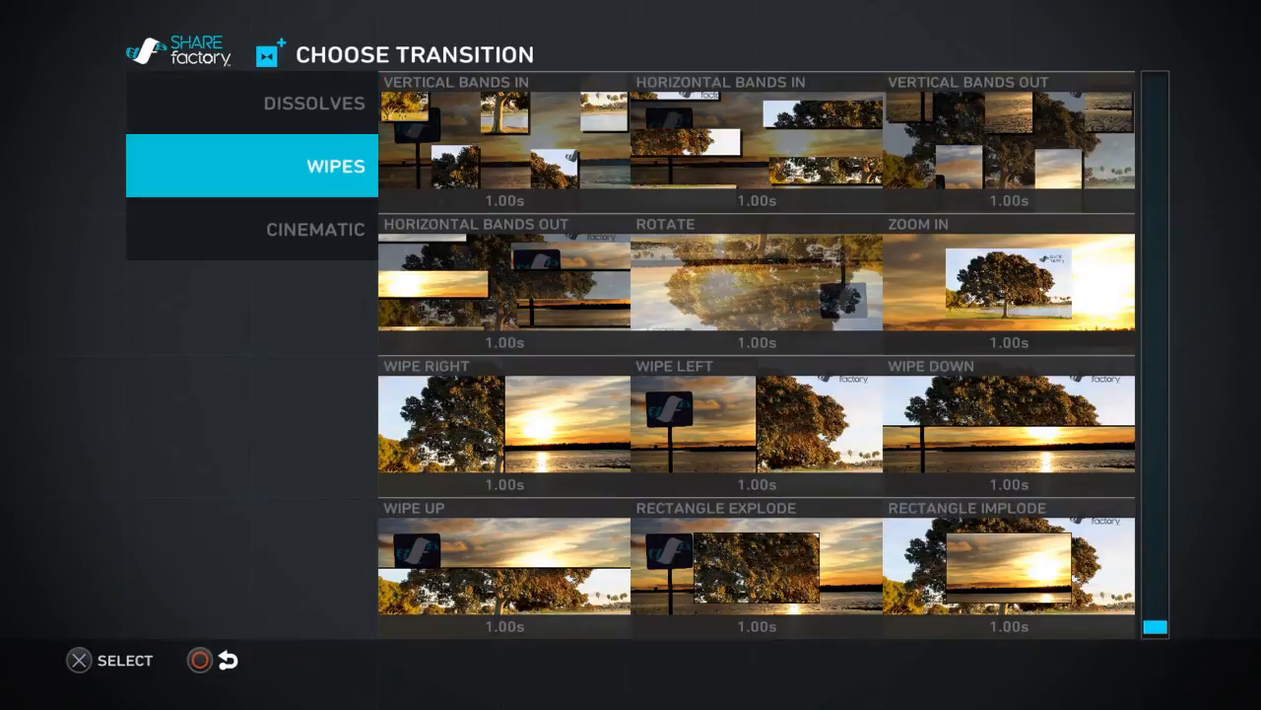
left_click(316, 229)
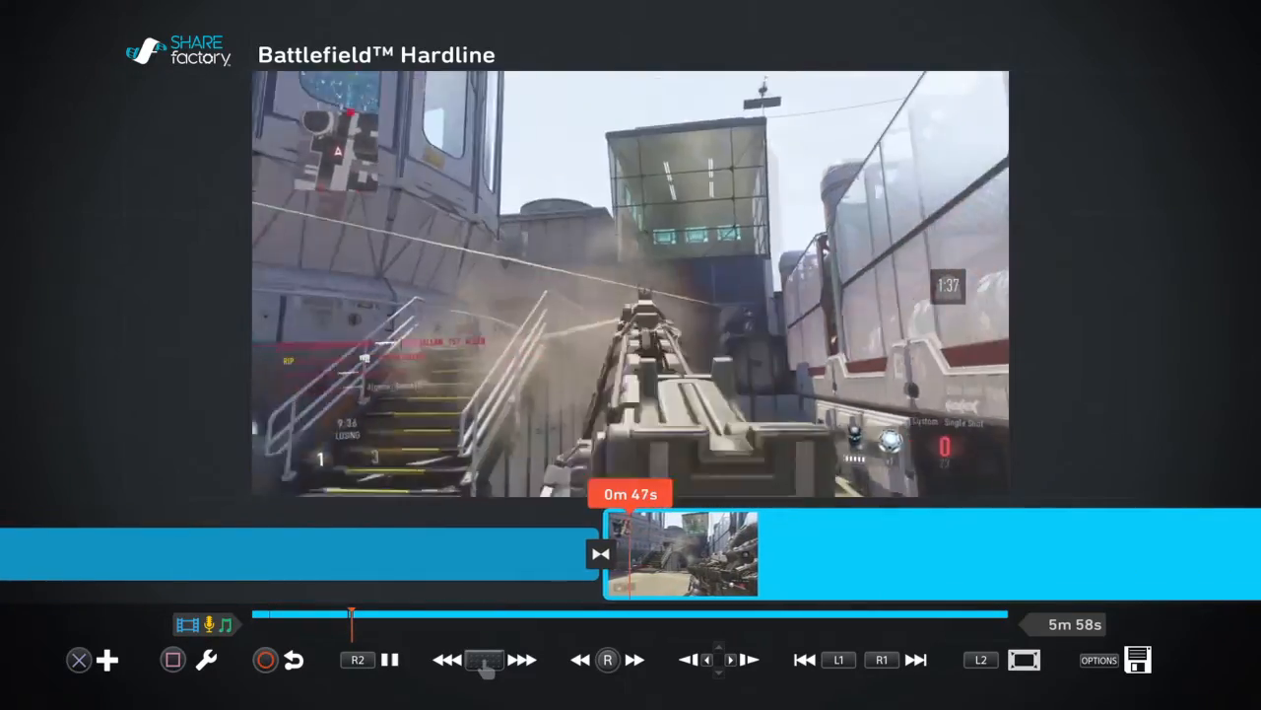
Move the playhead to 1m 32s and browse the USB Import music list without adding anything
left_click(390, 660)
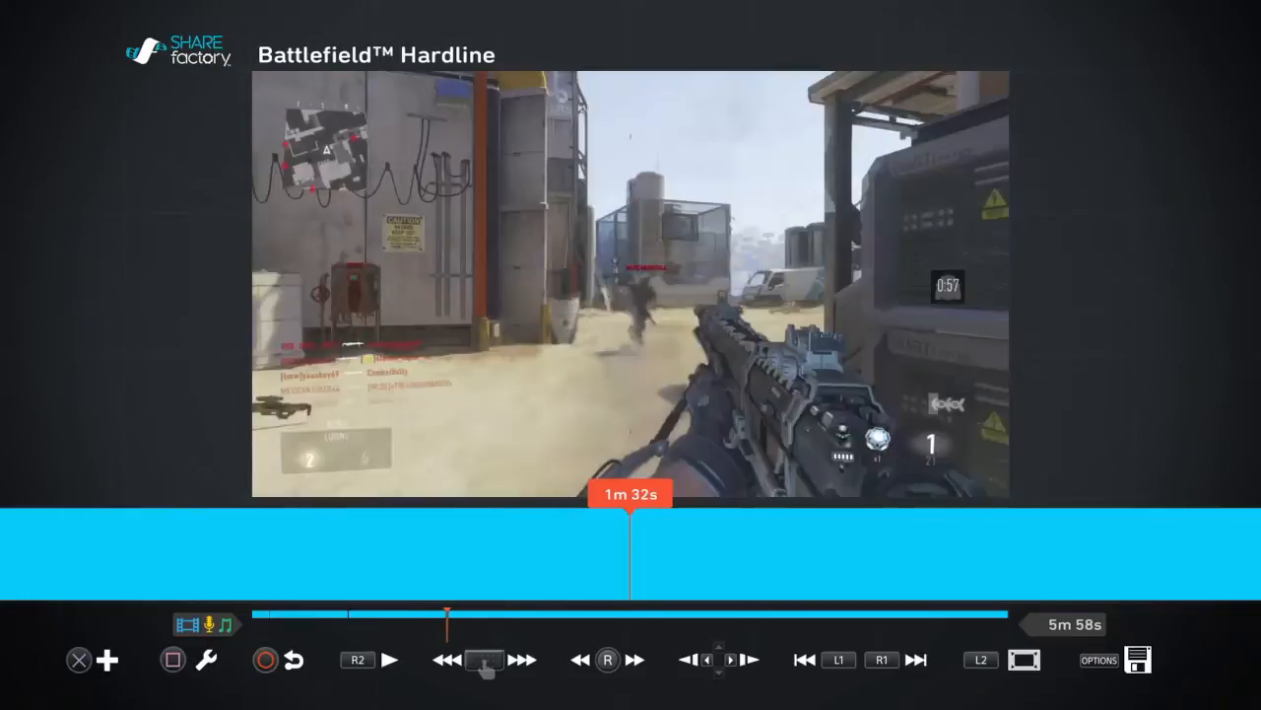
left_click(106, 660)
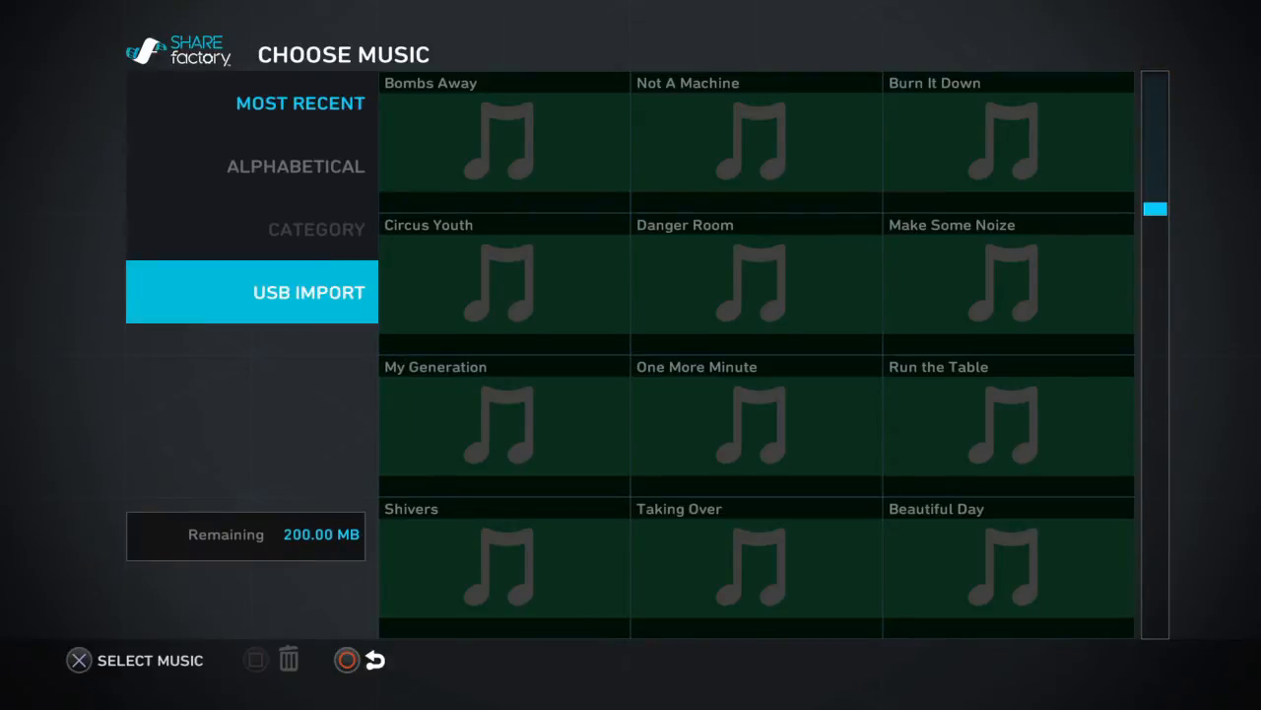
left_click(1008, 284)
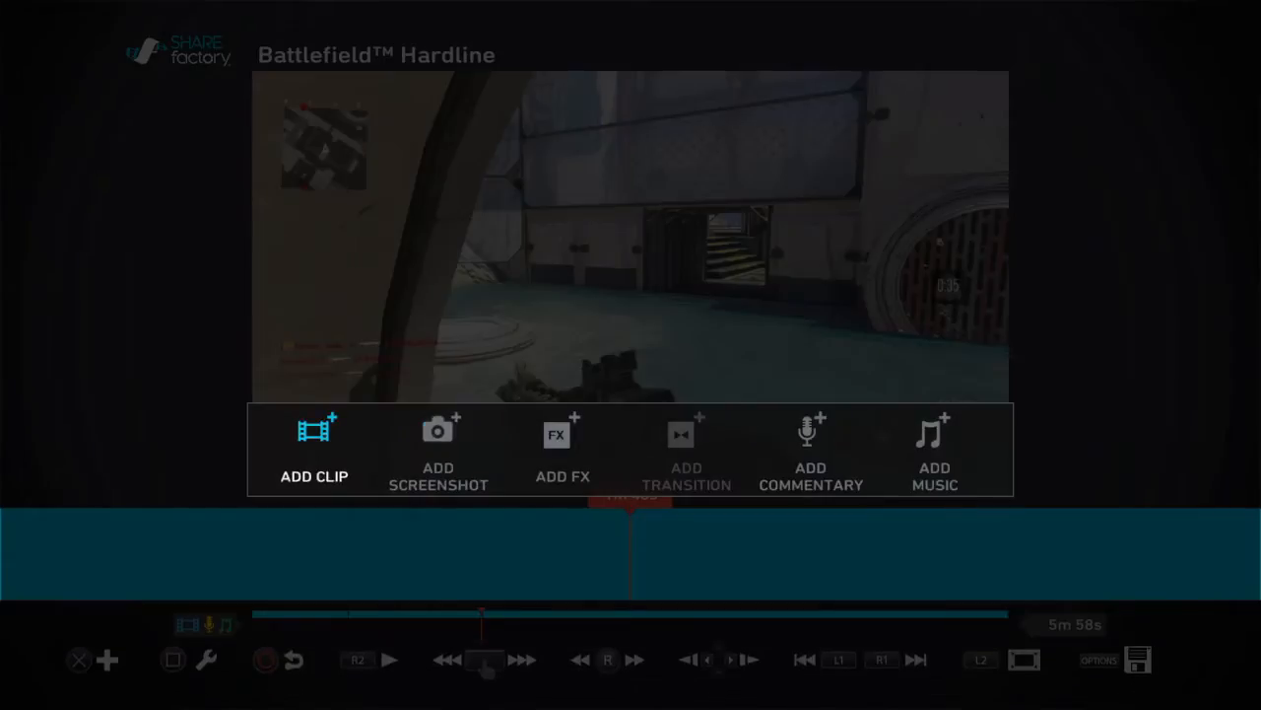
Add blue 'Dragoon' text at 1m 48s and move it to the bottom of the frame
left_click(562, 448)
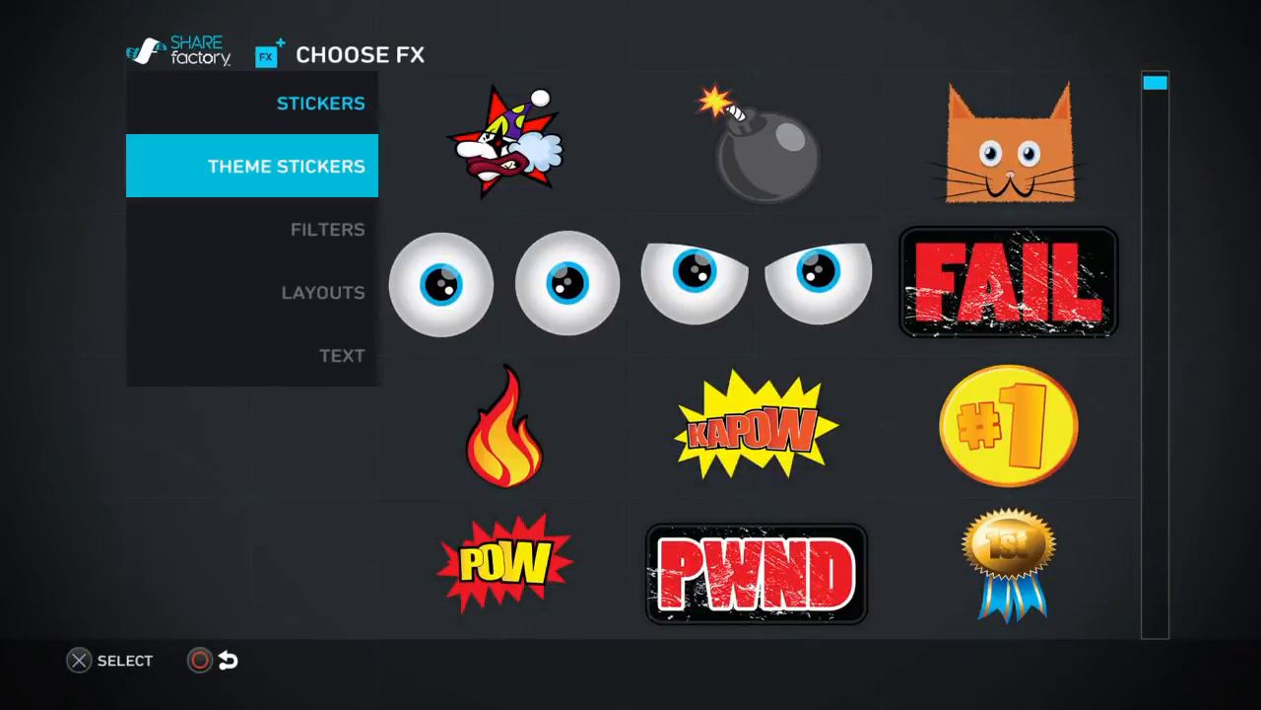
left_click(342, 354)
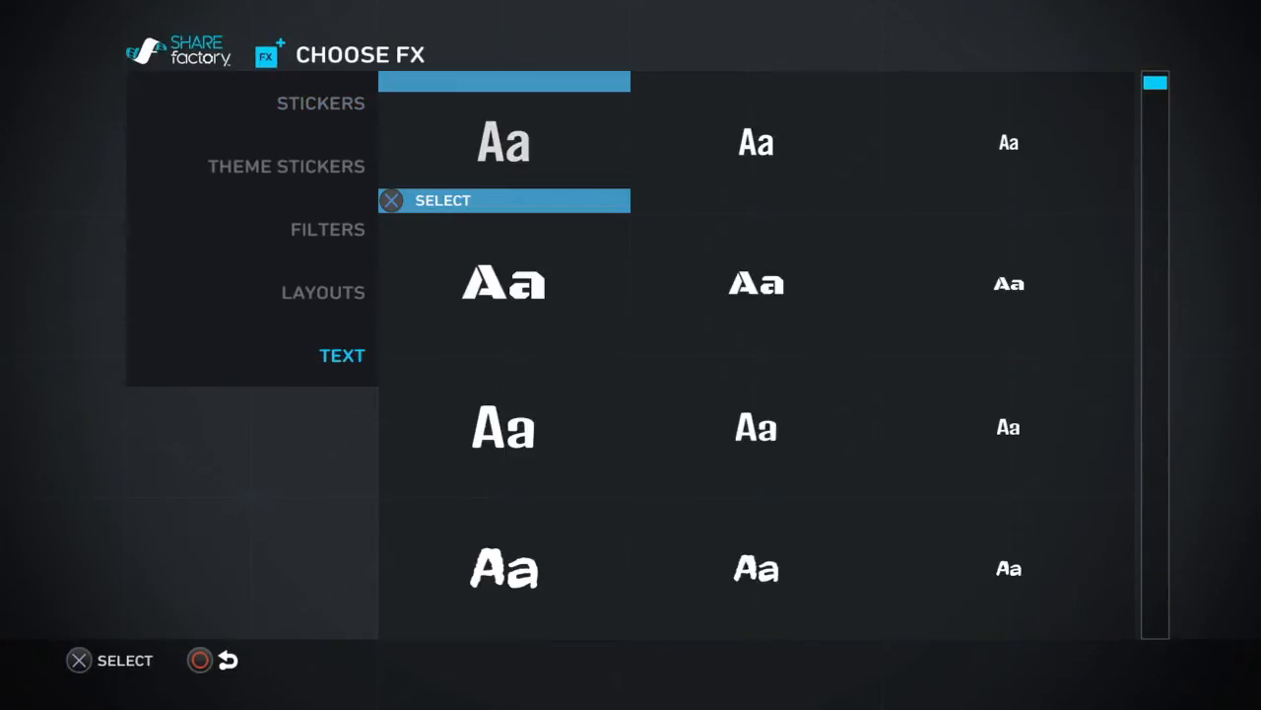
scroll("down", 3)
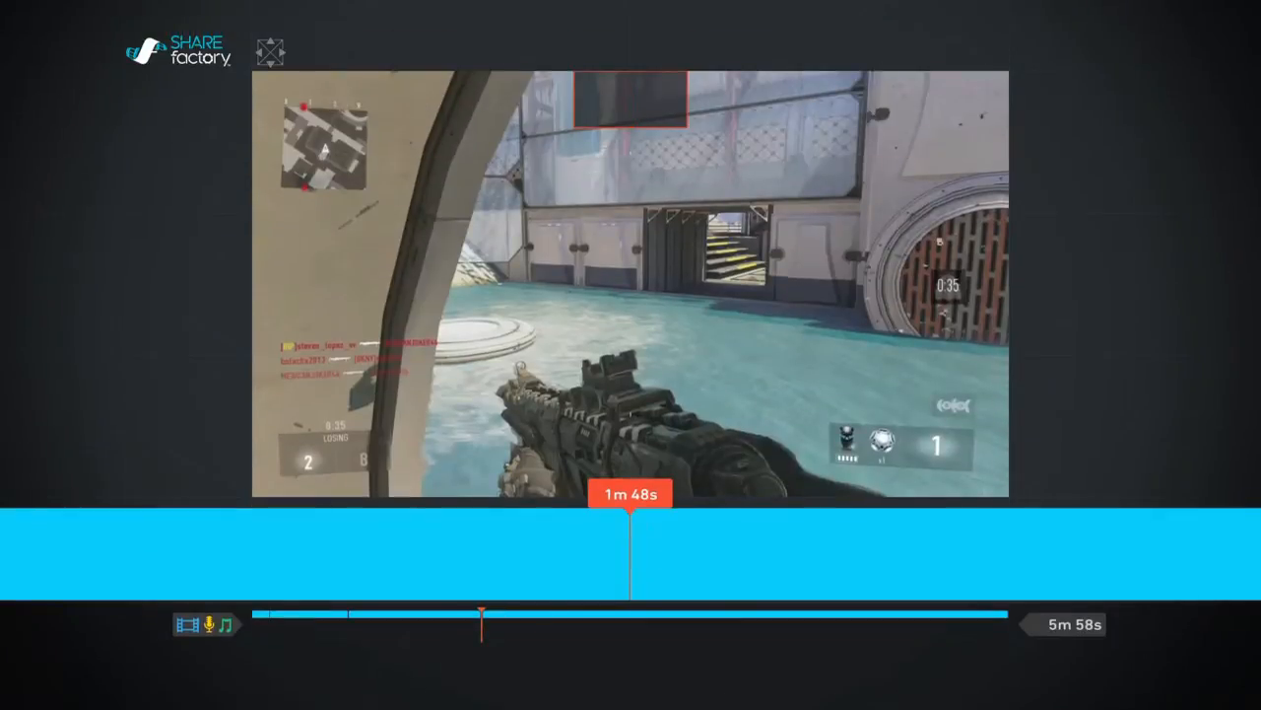
type("Drq")
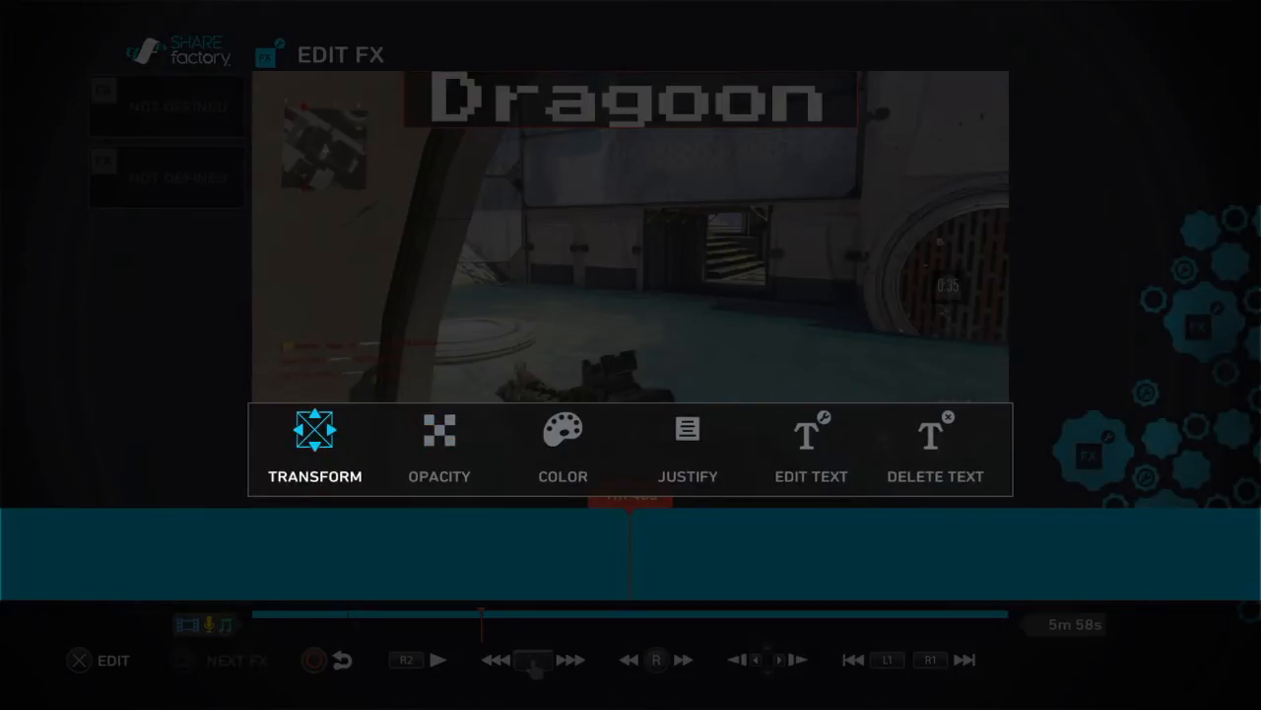
left_click(563, 448)
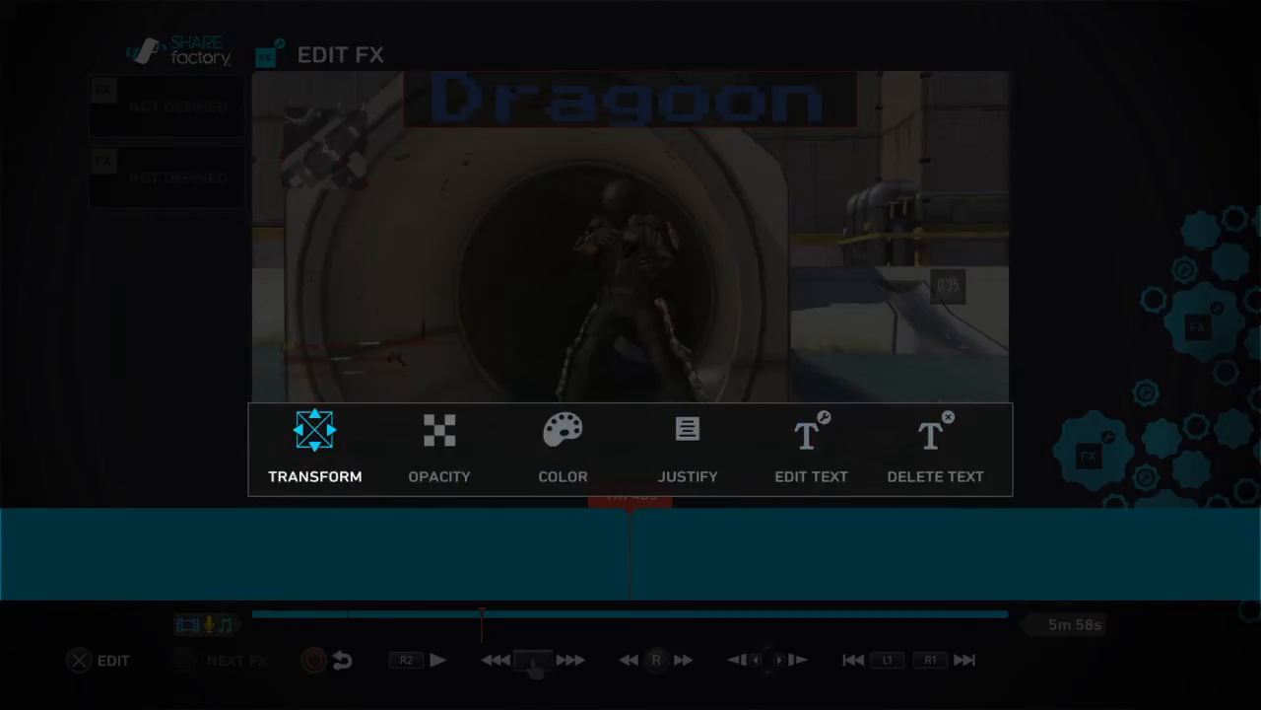
left_click(314, 444)
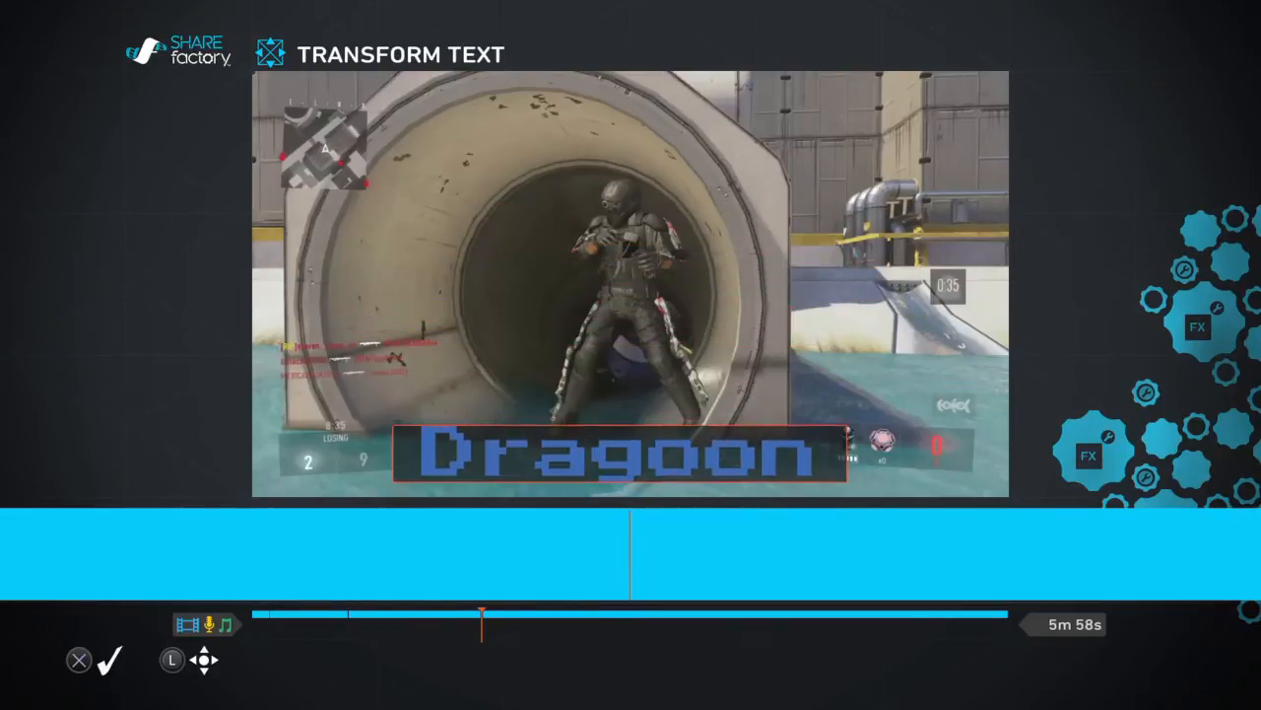
left_click(109, 659)
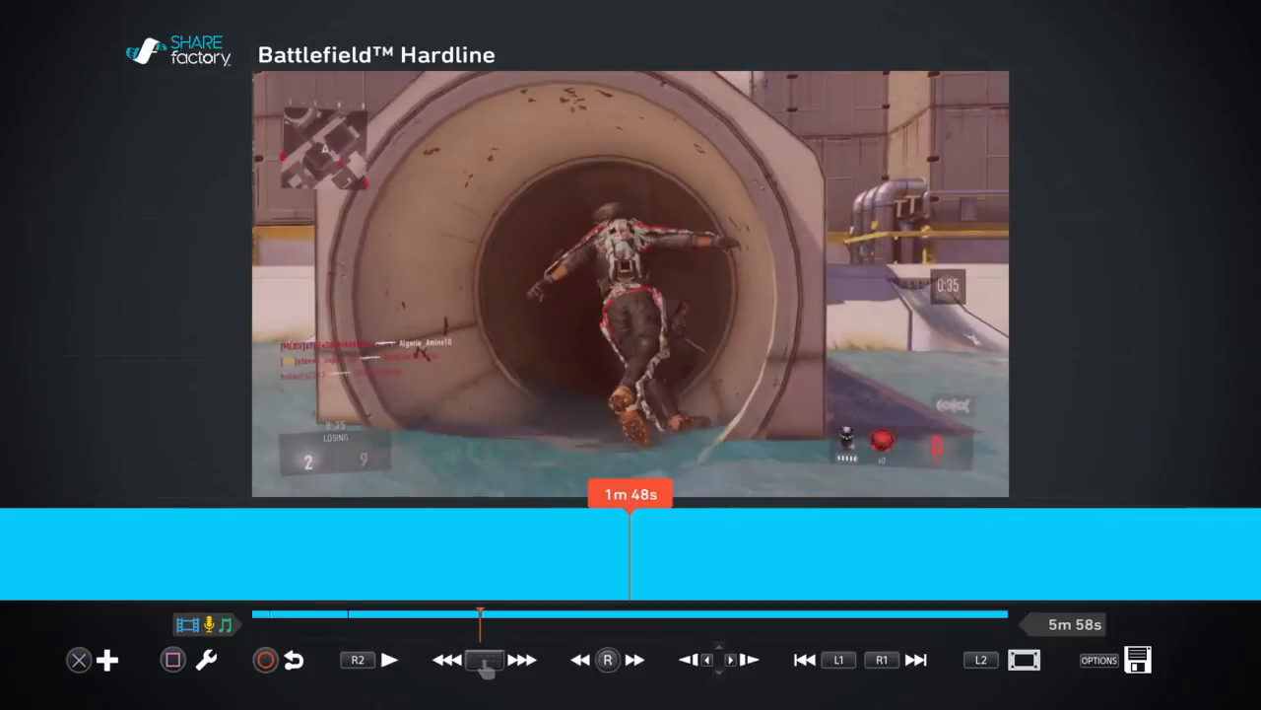
Play the project and split the gameplay clip at 2m 57s
left_click(388, 659)
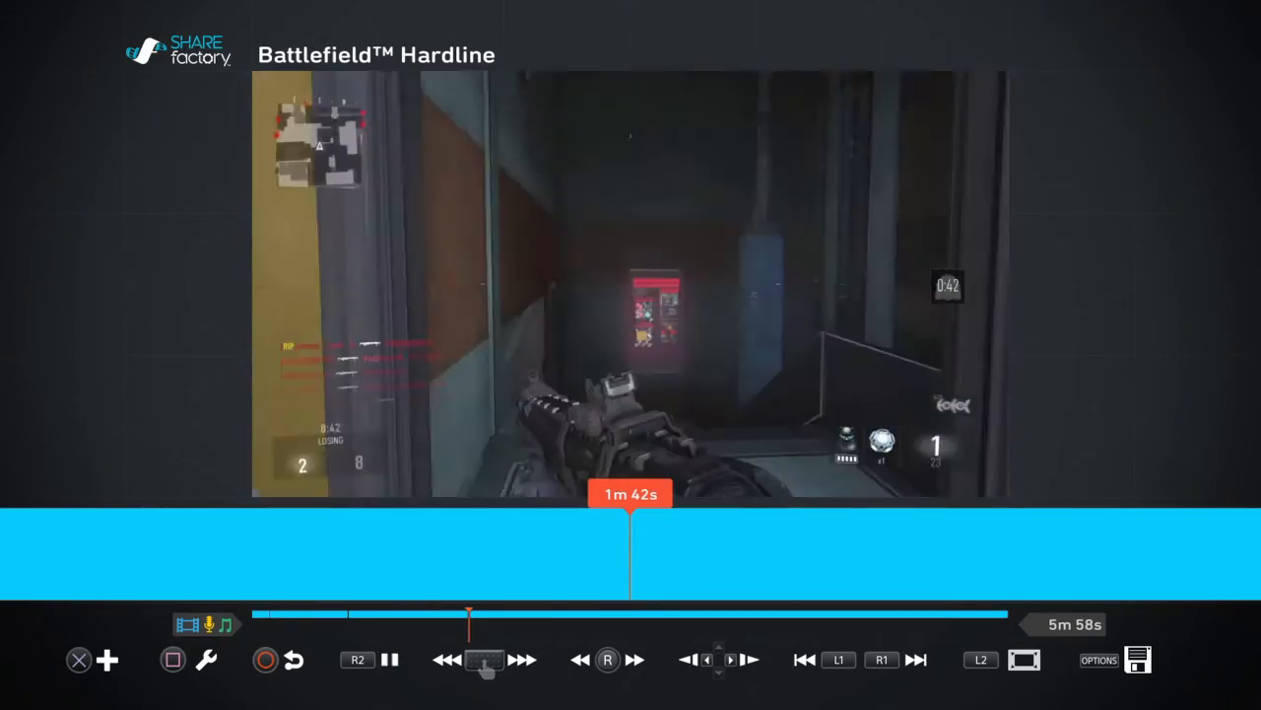
left_click(520, 659)
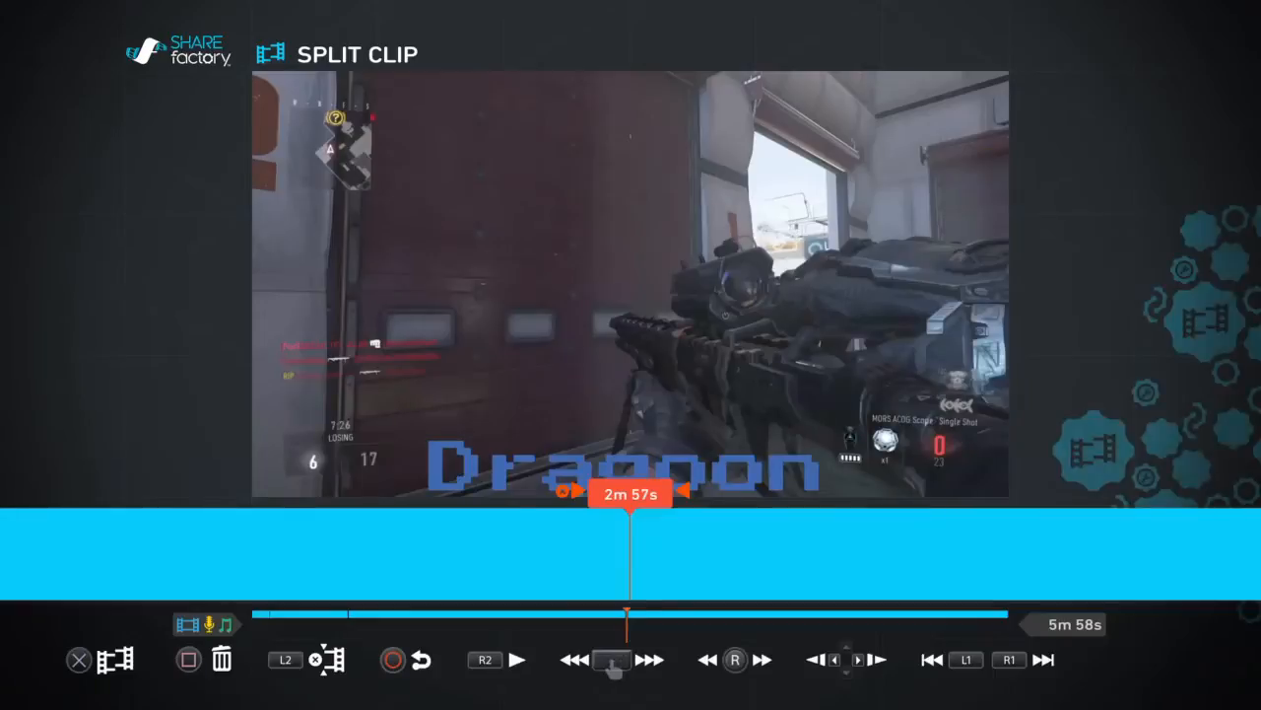
left_click(517, 659)
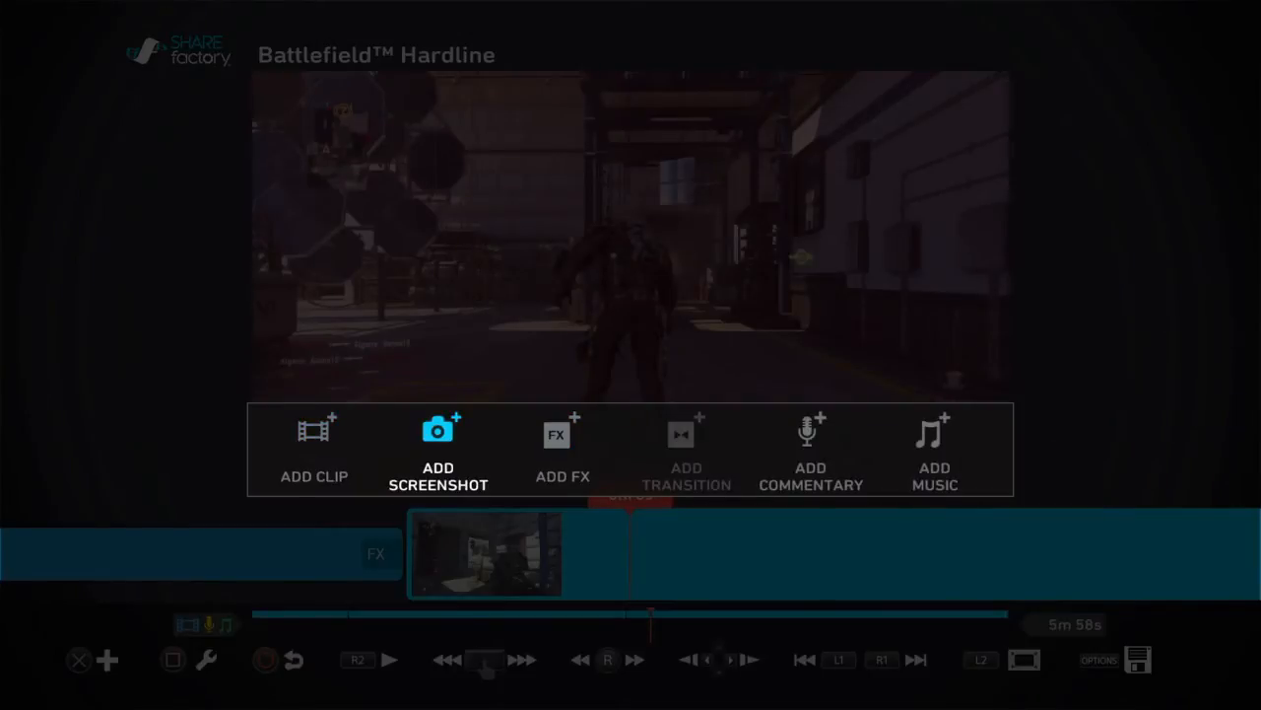
Add the gold Police badge from the Theme Stickers over the gameplay
left_click(438, 450)
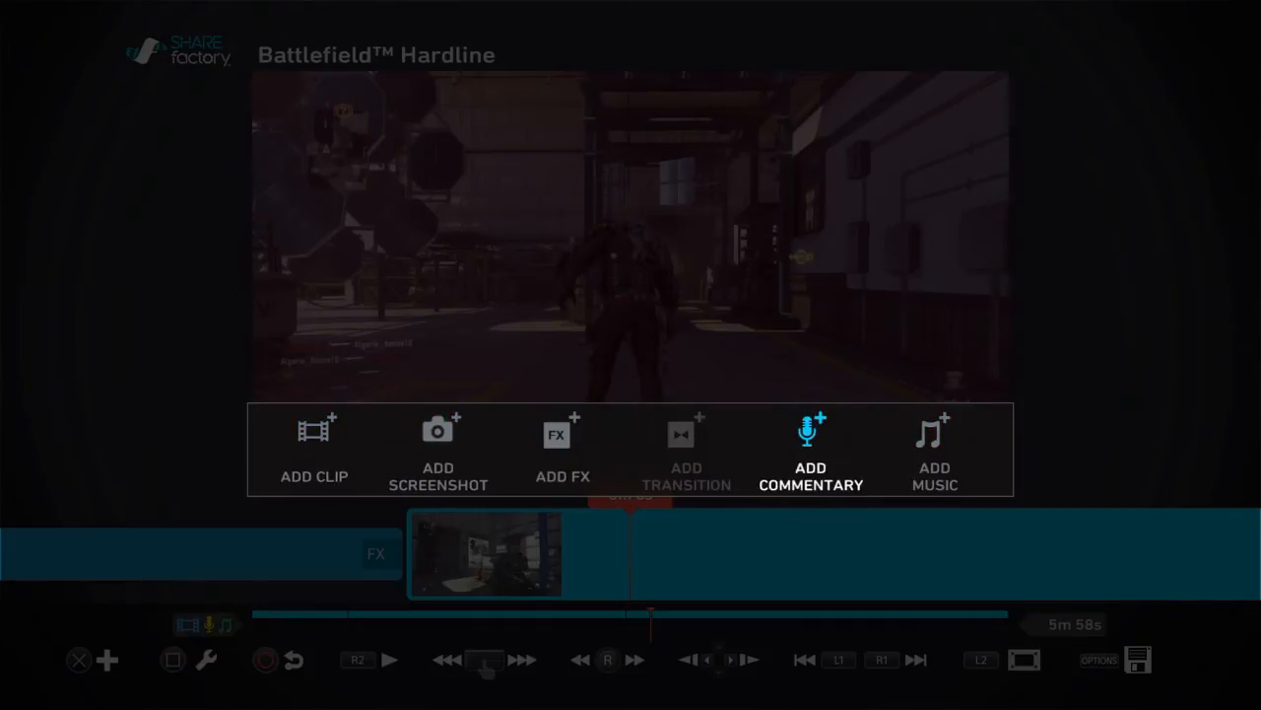
left_click(562, 448)
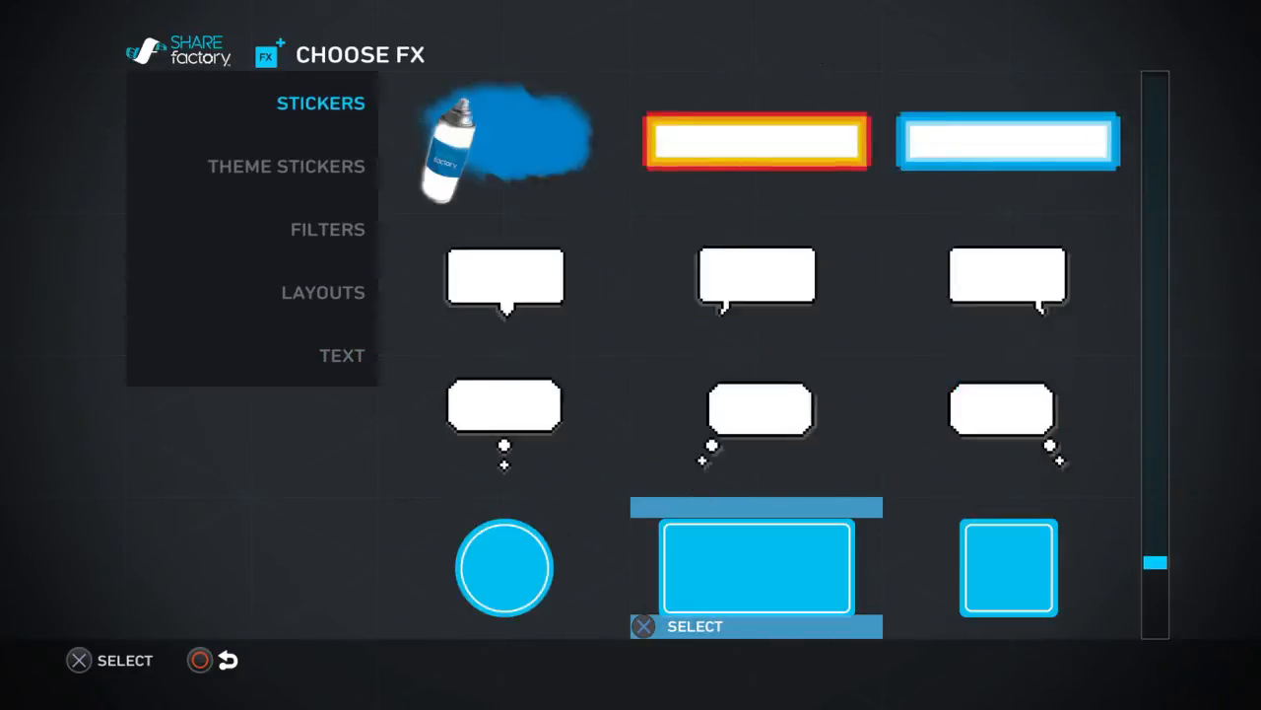
left_click(327, 228)
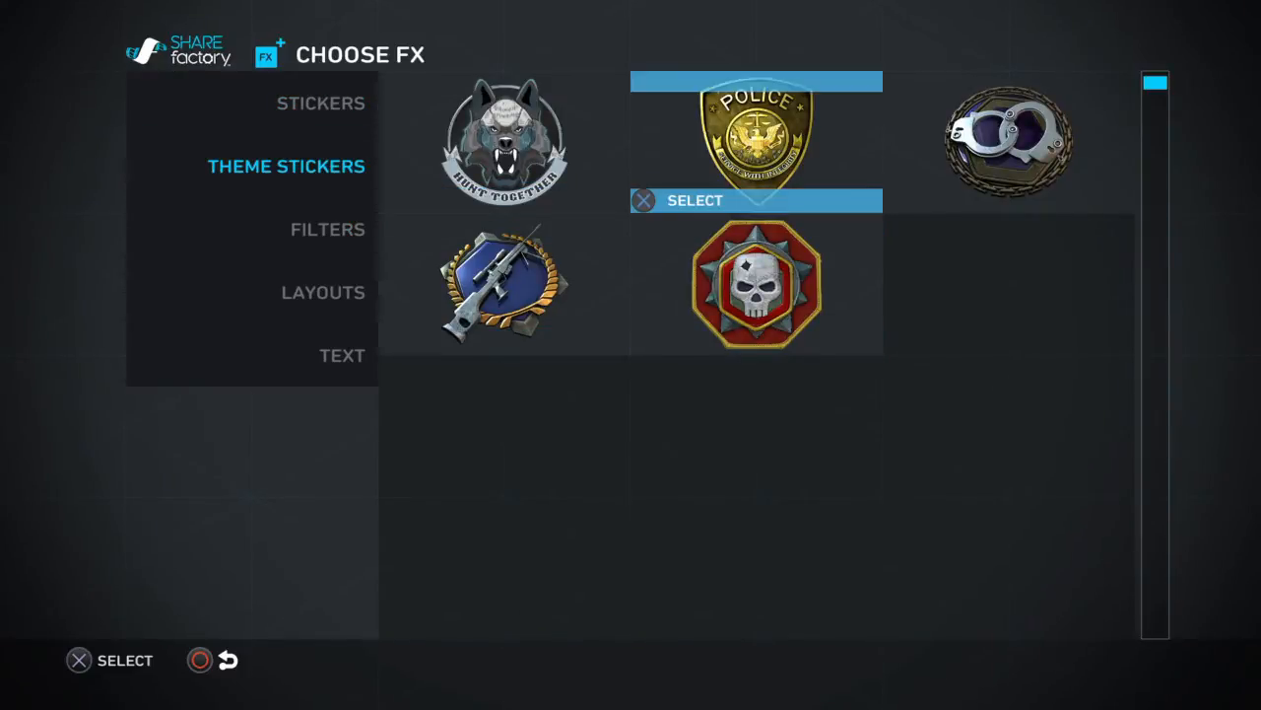
left_click(756, 138)
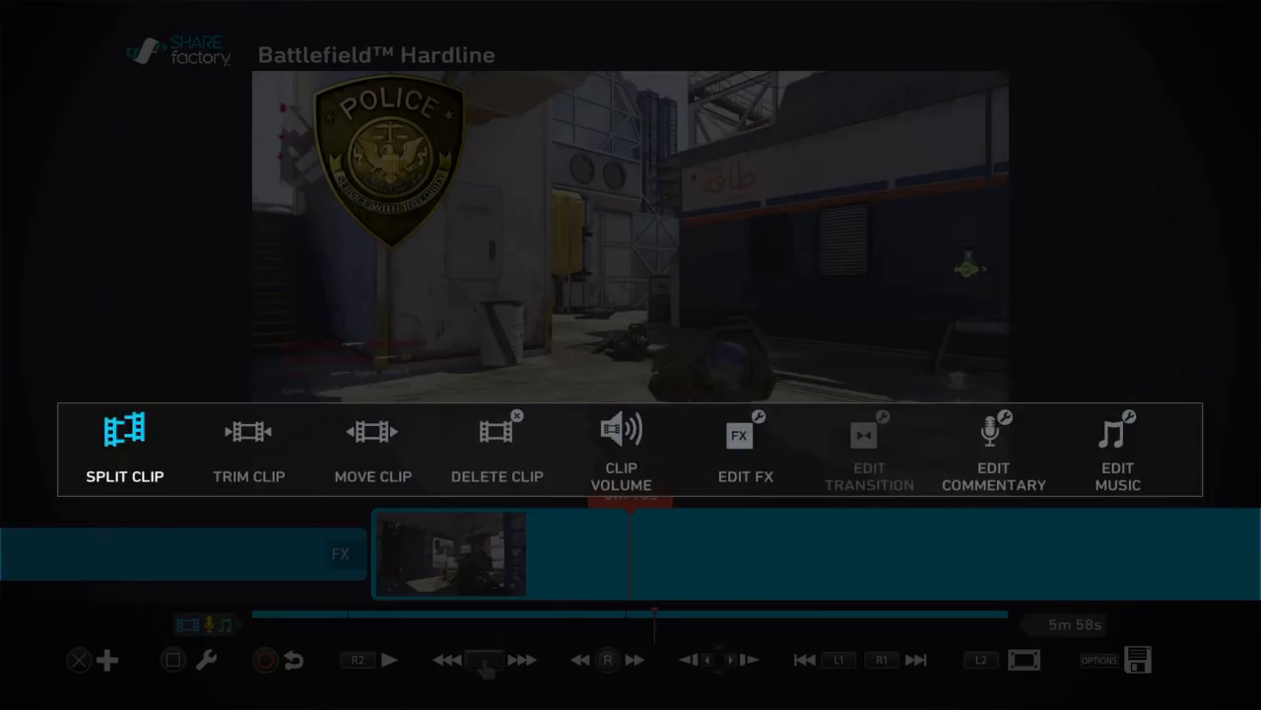
left_click(124, 443)
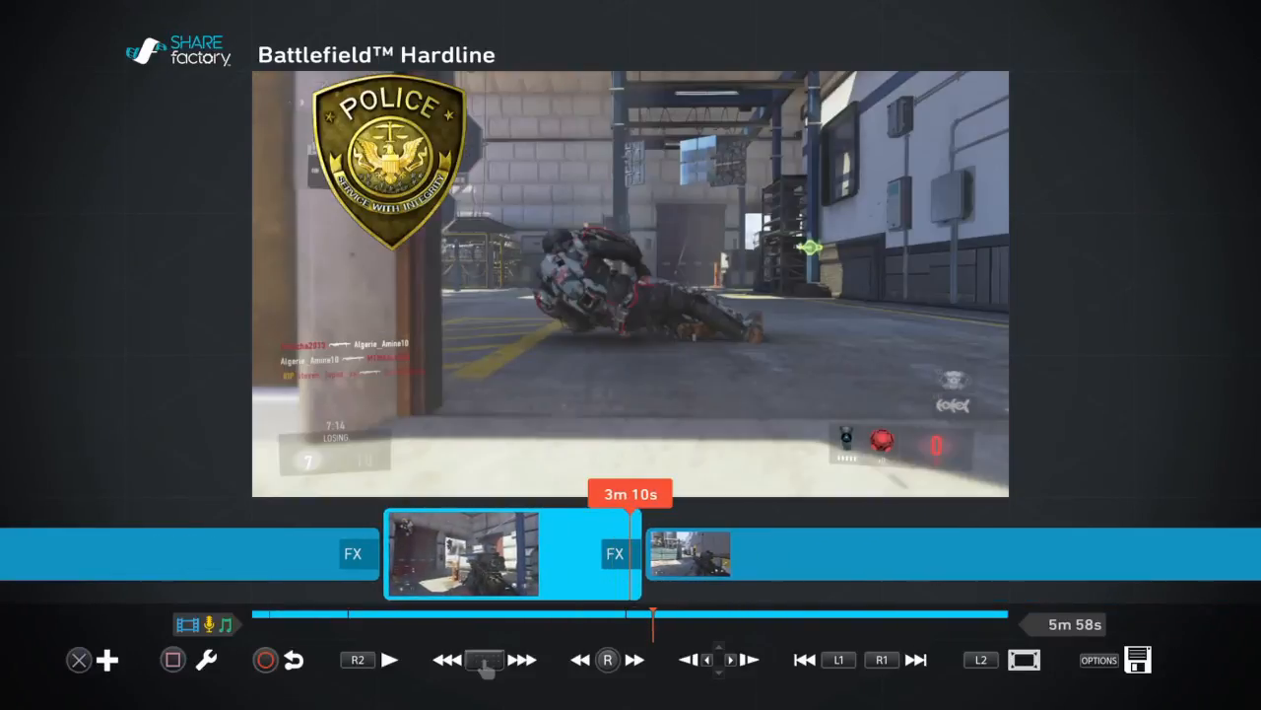
left_click(460, 553)
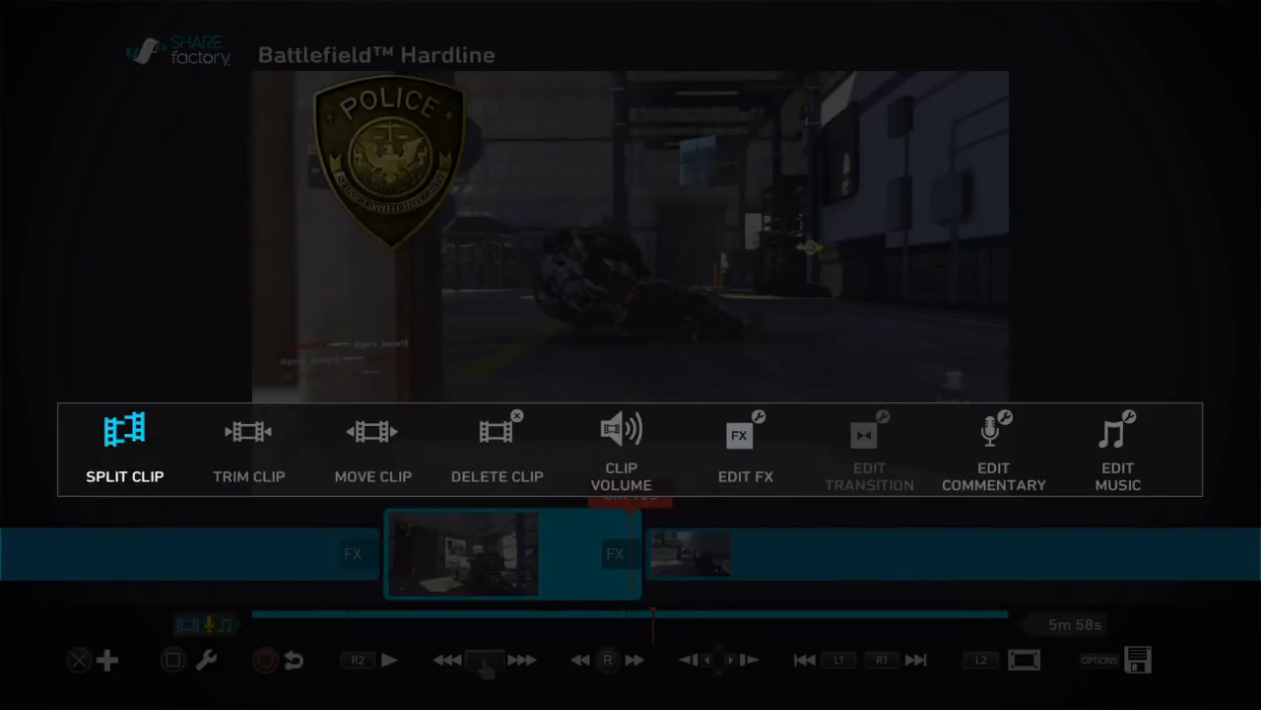
left_click(248, 448)
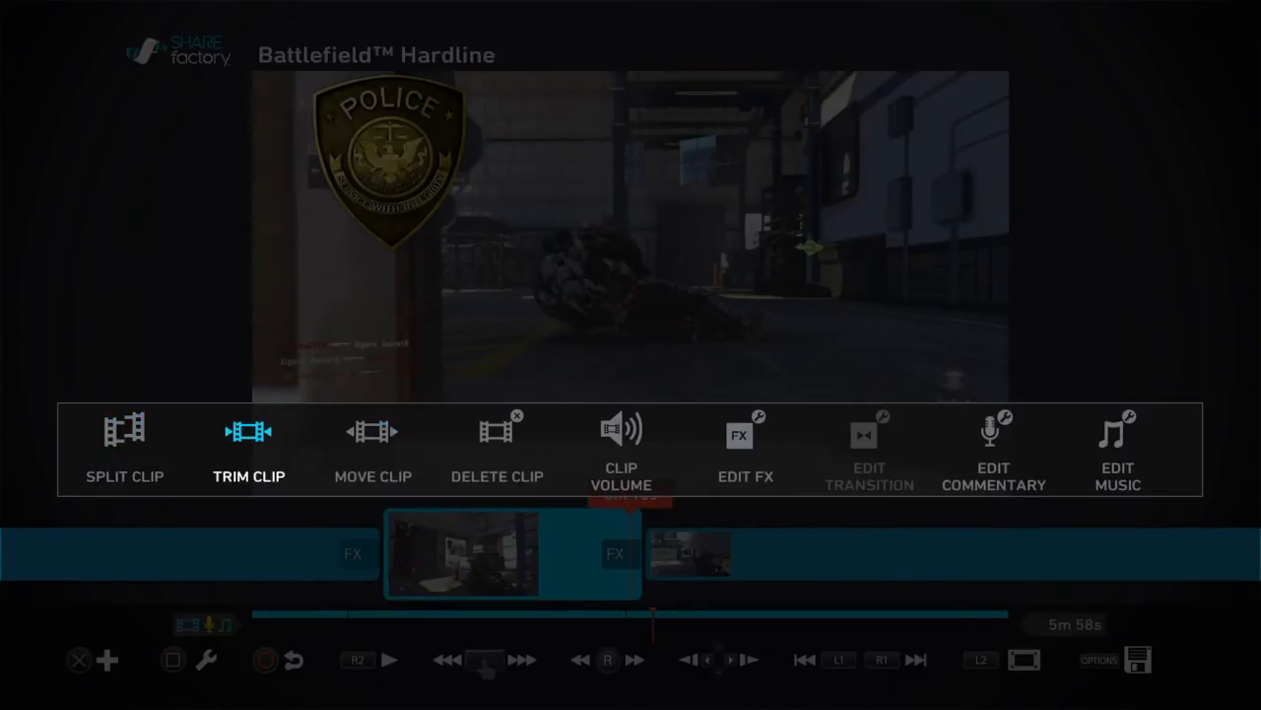
left_click(746, 449)
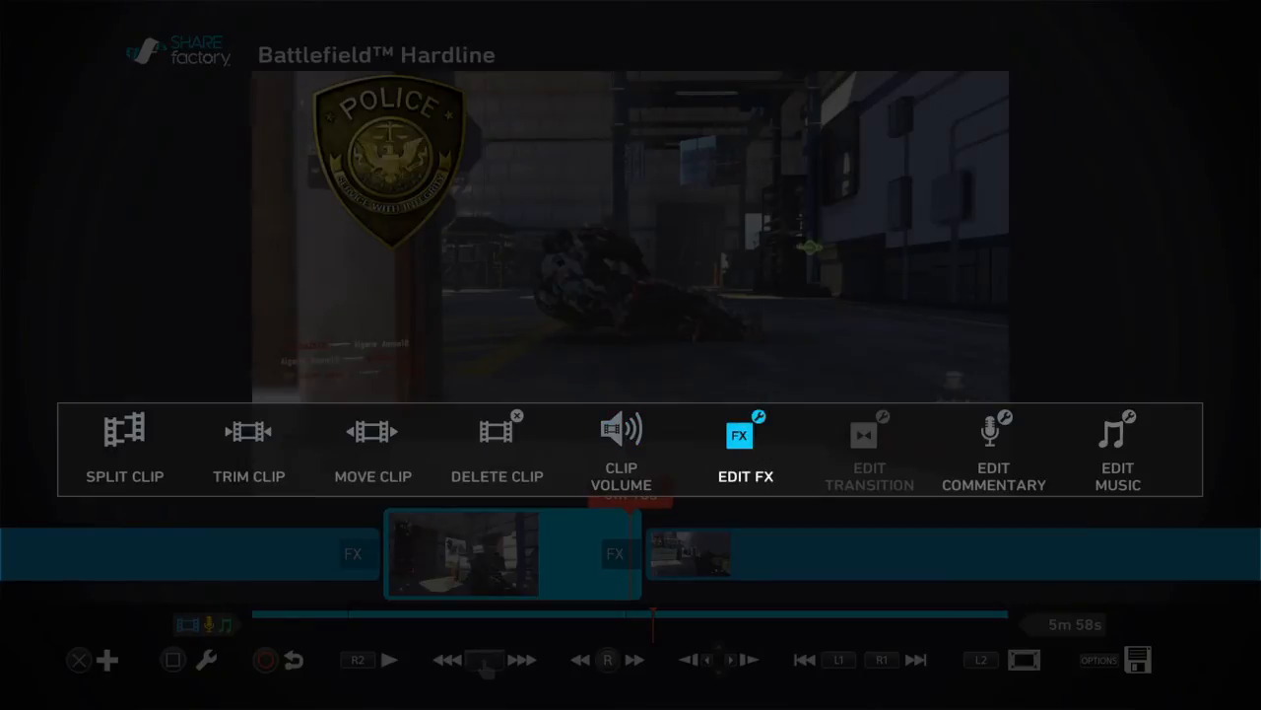
left_click(746, 449)
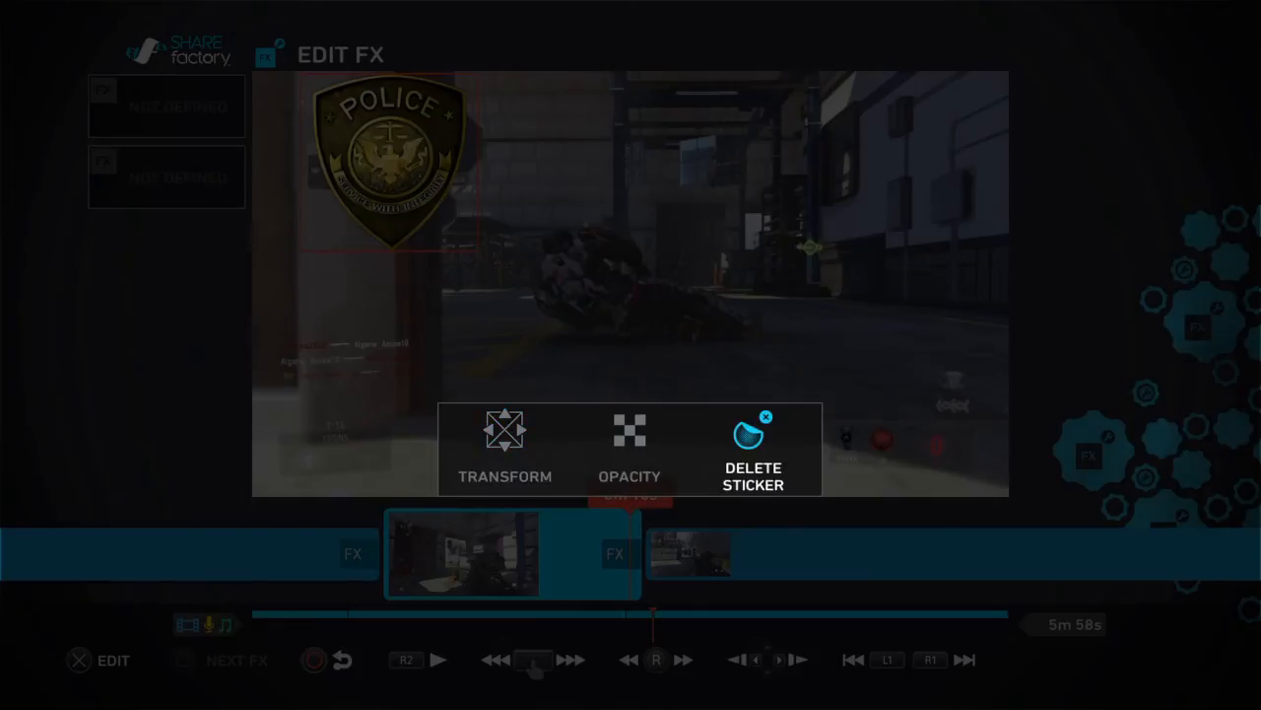
left_click(753, 448)
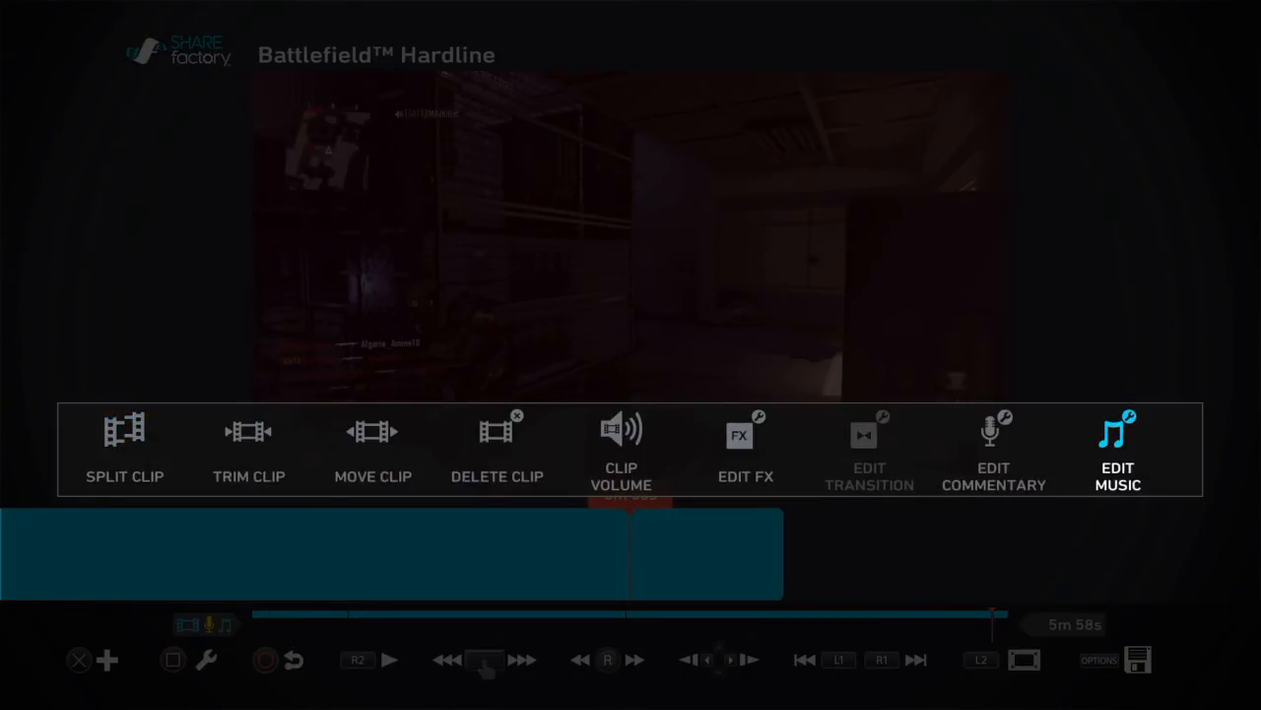
Use Split Music on the background track at the 6m 2s mark
left_click(1117, 449)
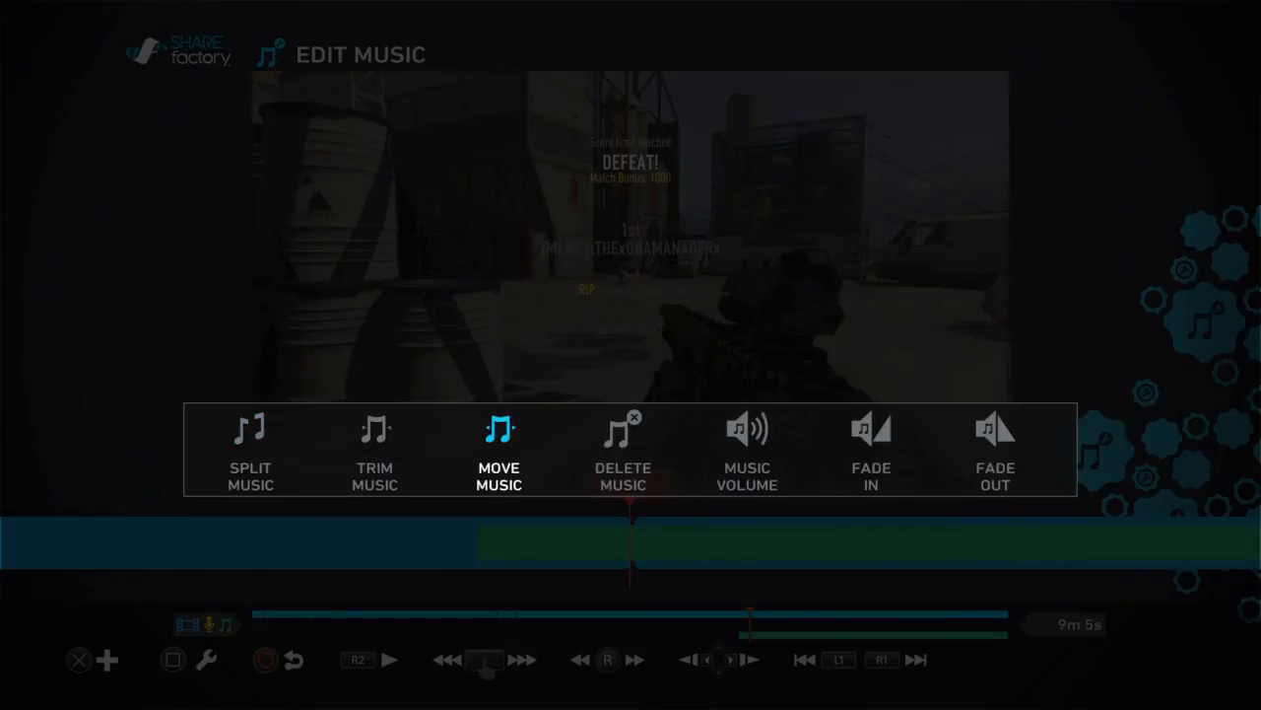
left_click(249, 448)
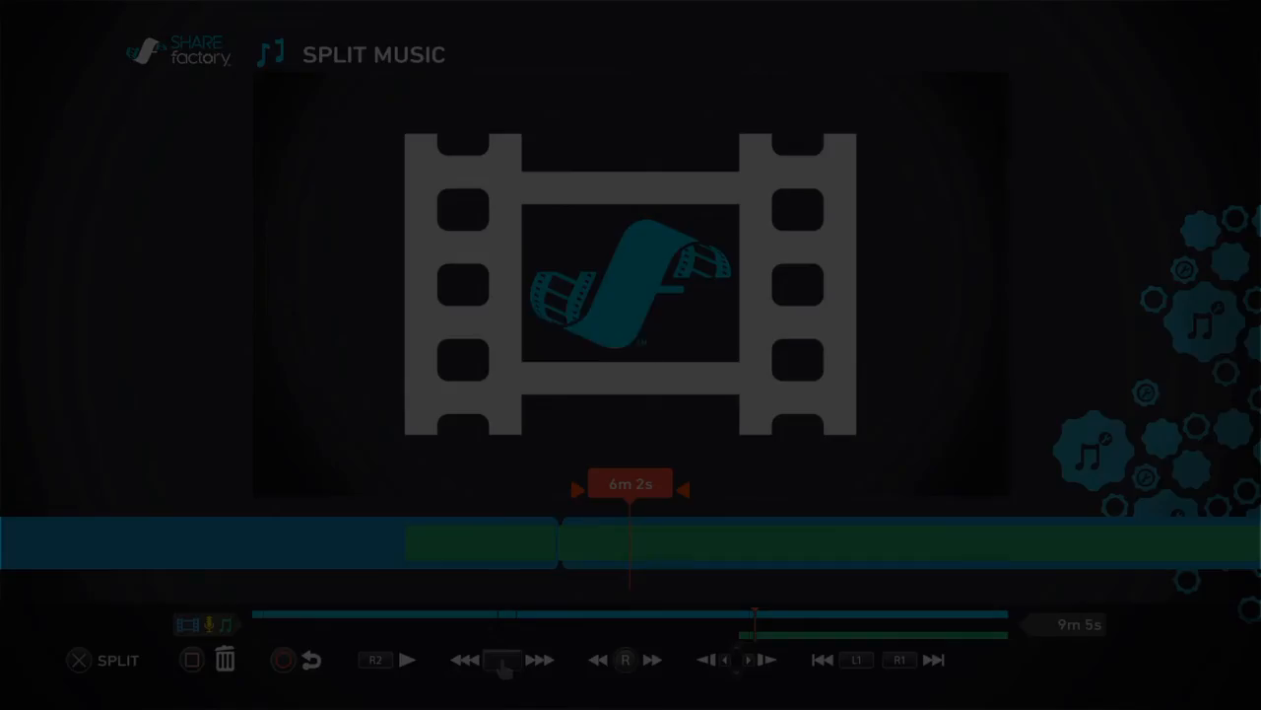